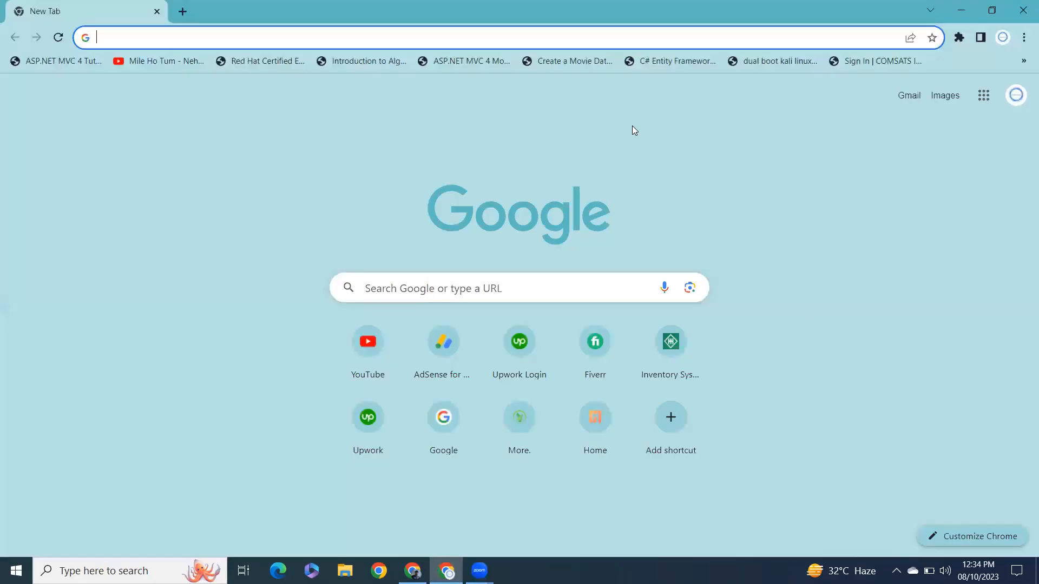
- Search 'anaconda', start the Windows installer download, then cancel the duplicate download
key(Return)
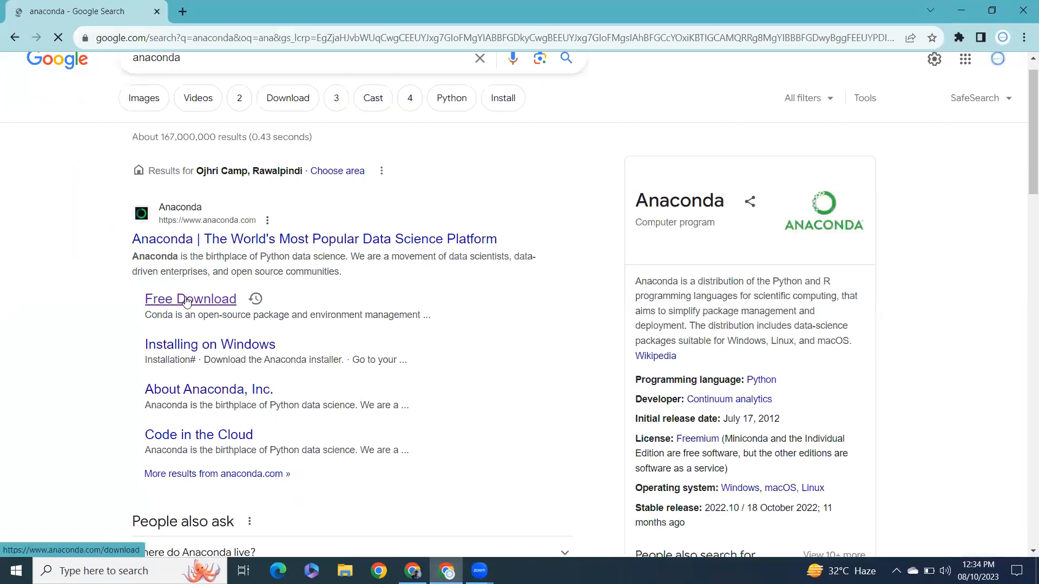
click(189, 299)
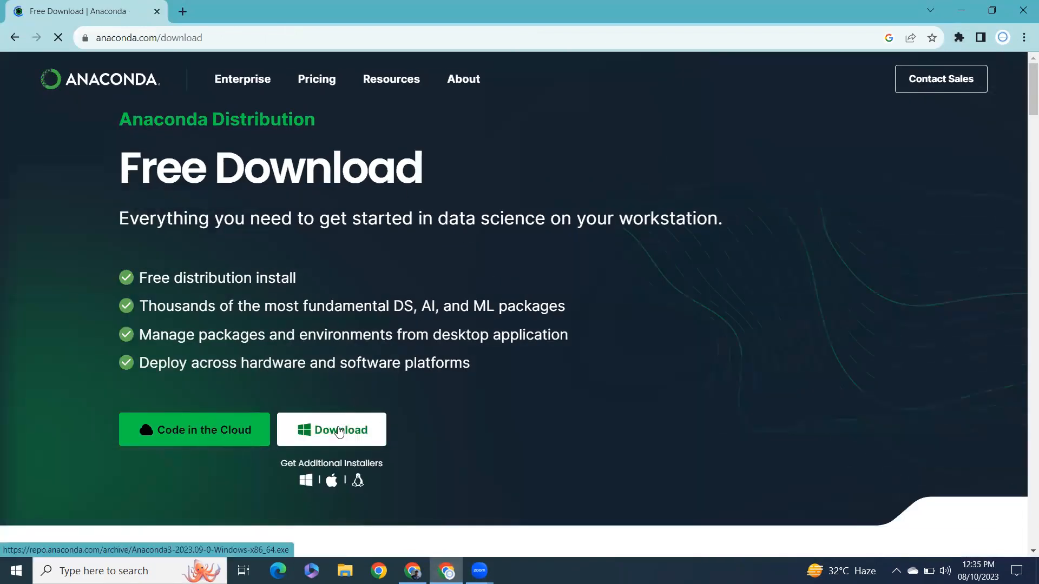
mouse_move(316, 80)
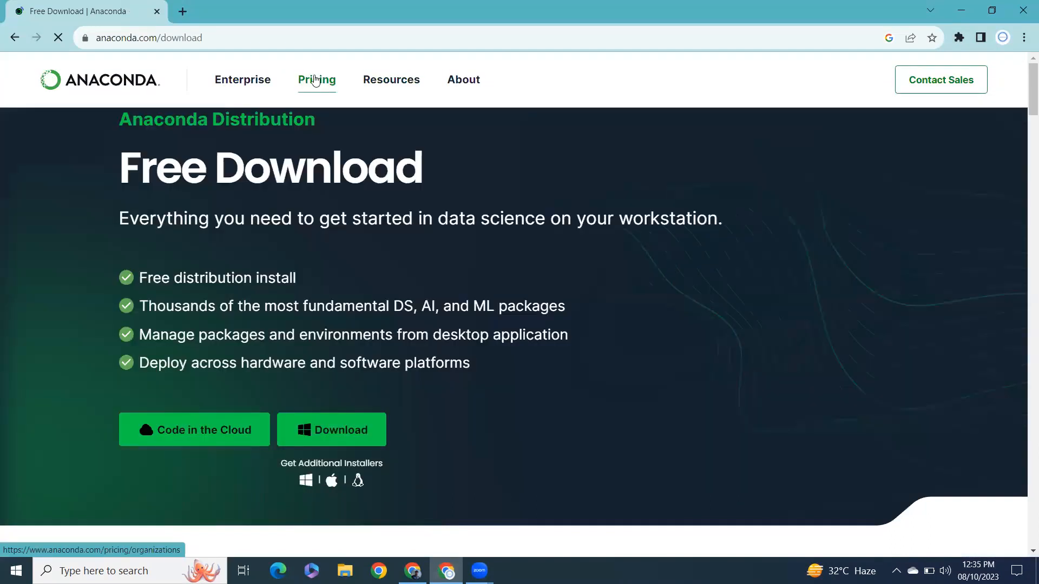
mouse_move(331, 429)
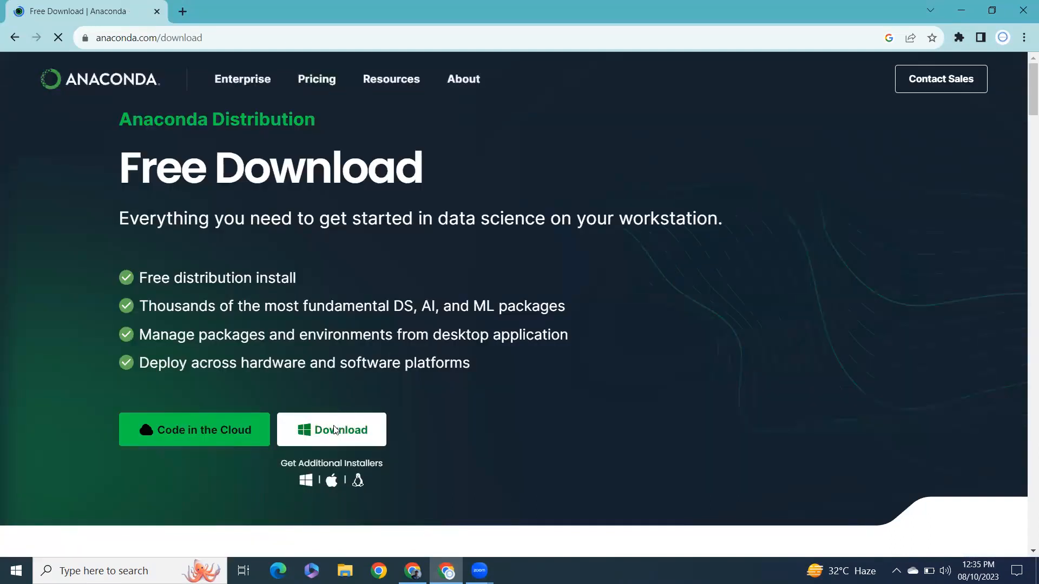
click(331, 429)
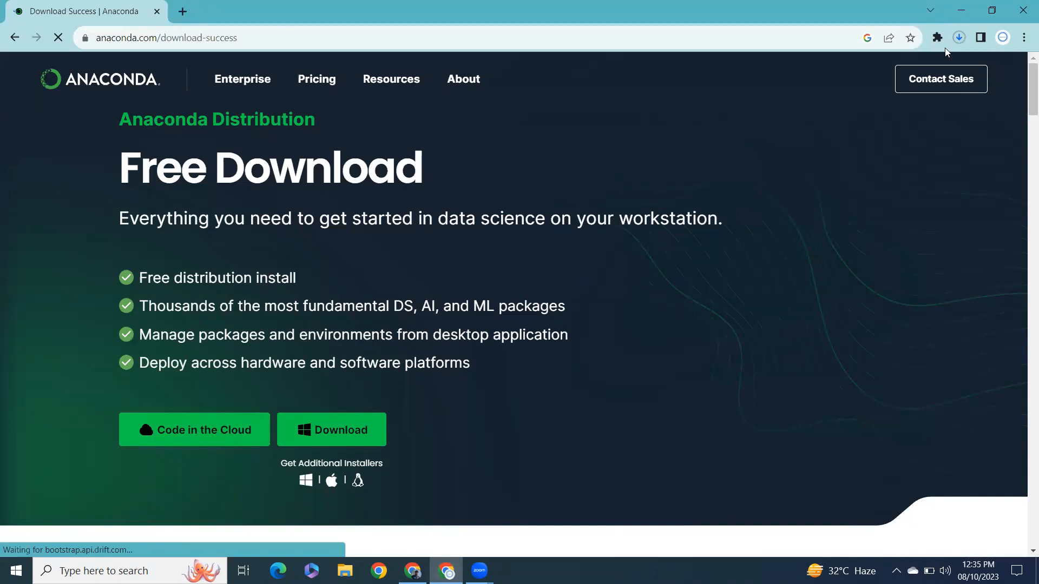
click(958, 37)
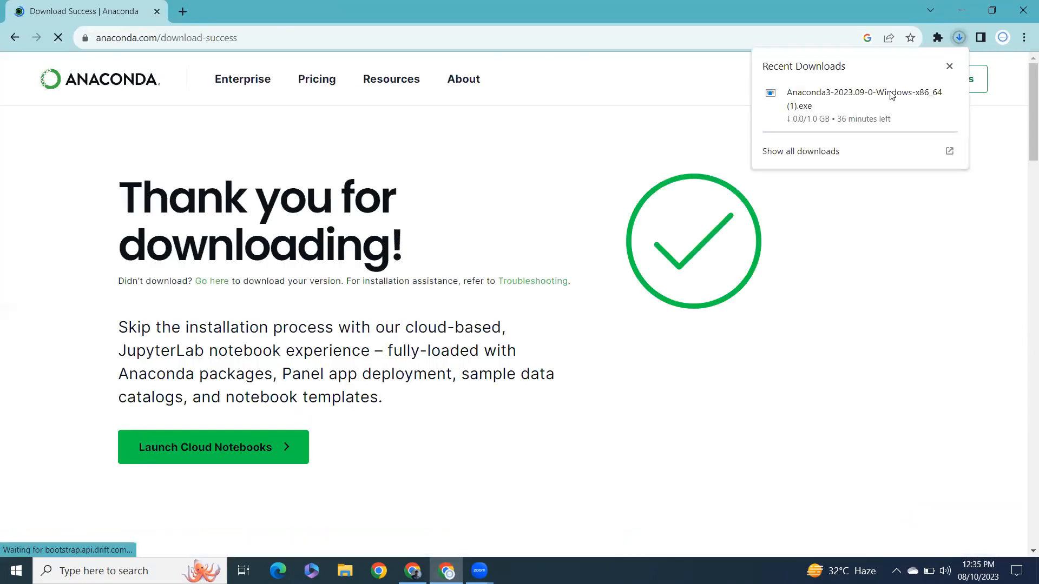
mouse_move(819, 129)
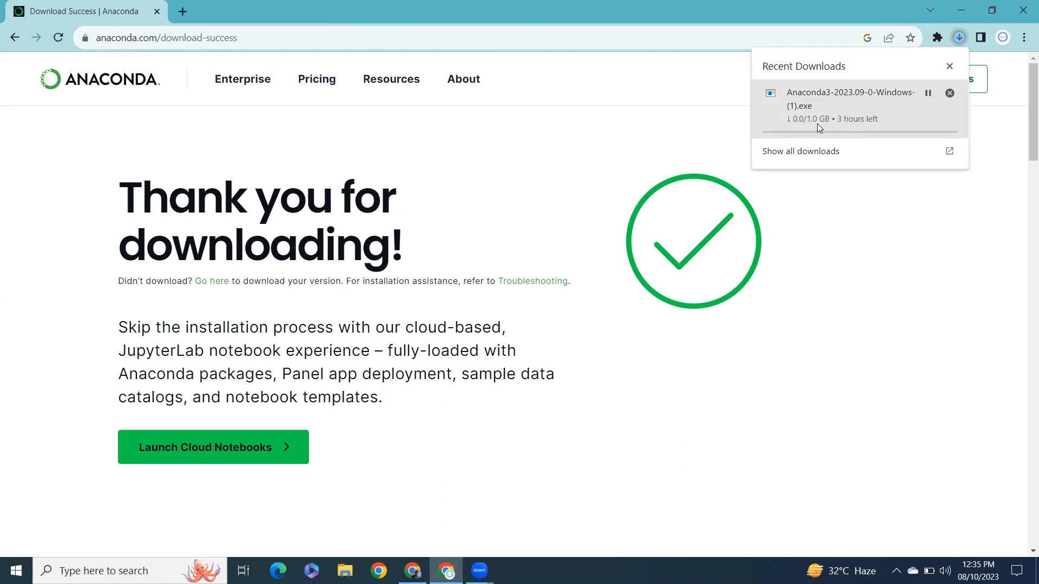
mouse_move(950, 93)
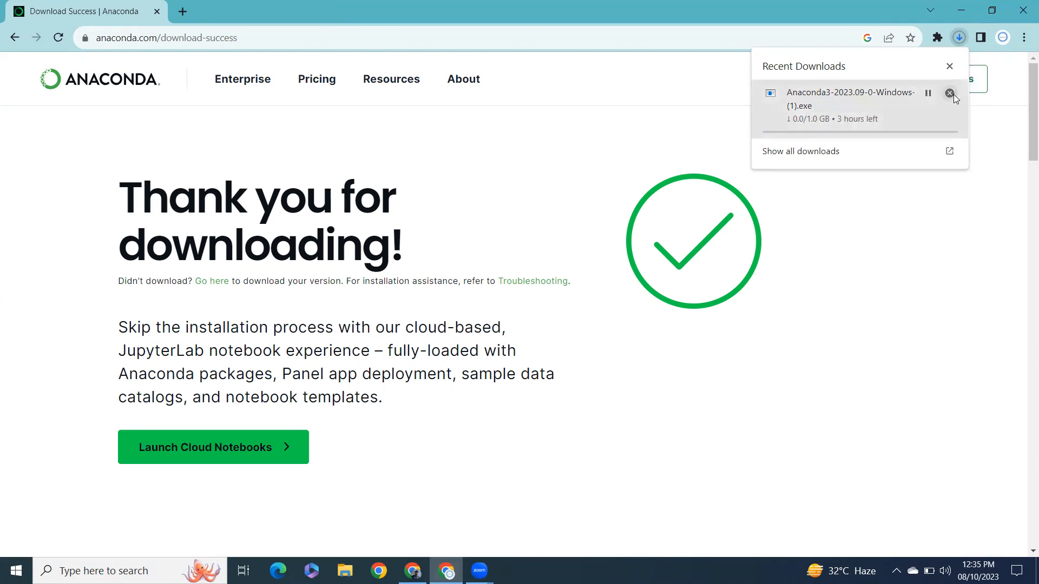
click(948, 93)
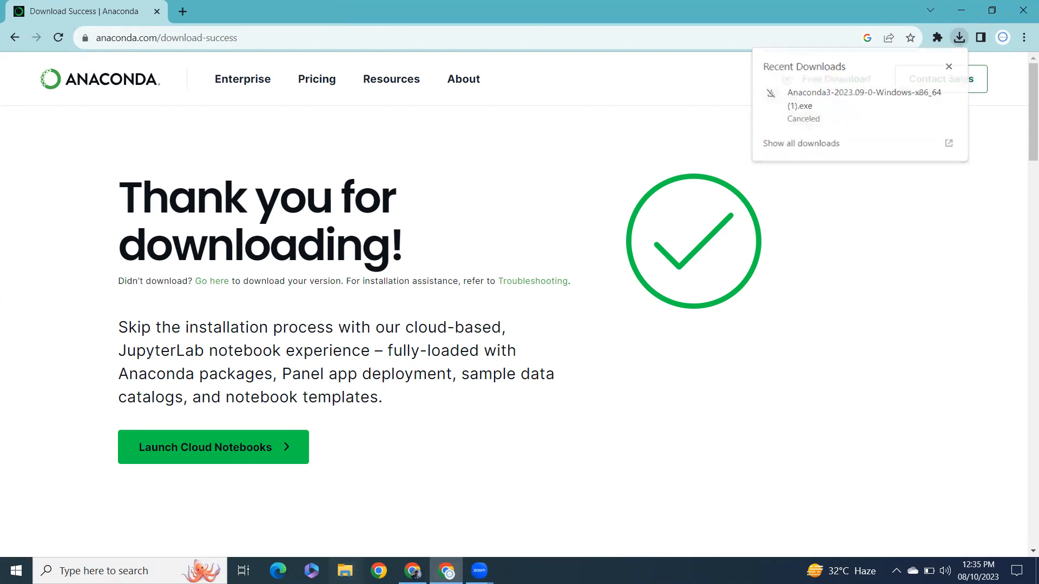
- Open Downloads in File Explorer and select the 1.01 GB Anaconda3 installer
click(345, 570)
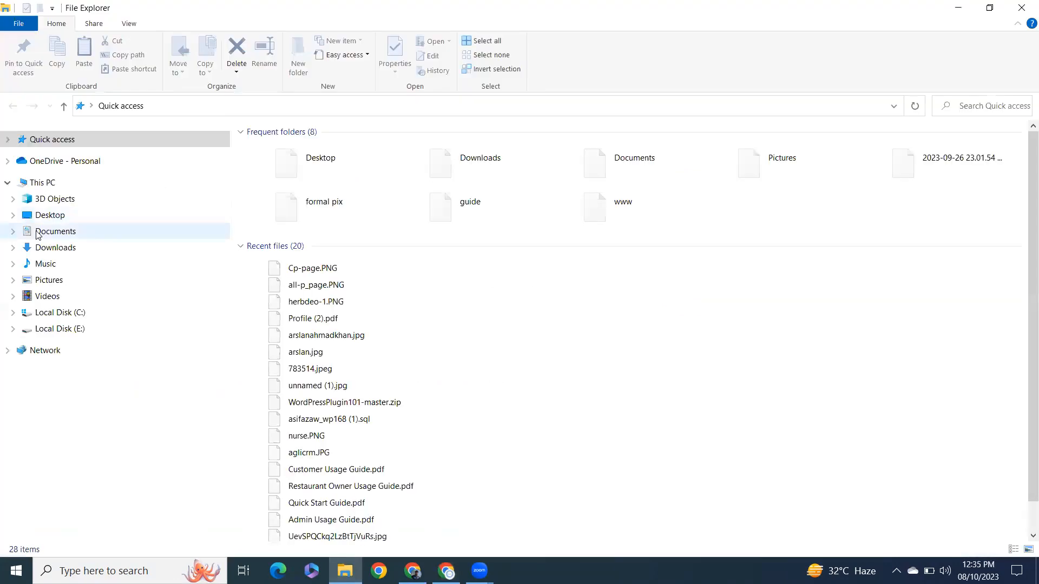
click(55, 247)
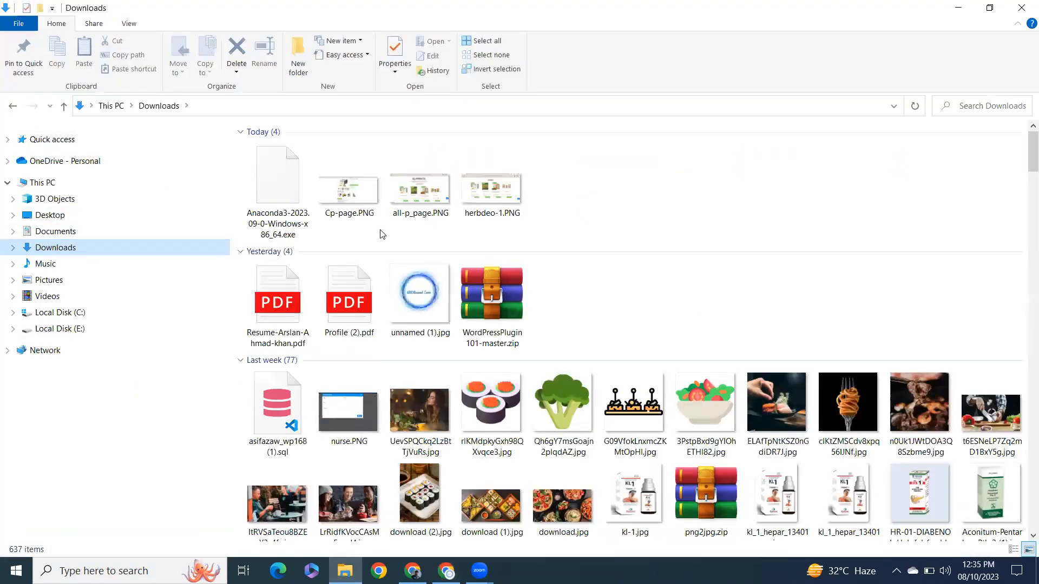
mouse_move(584, 188)
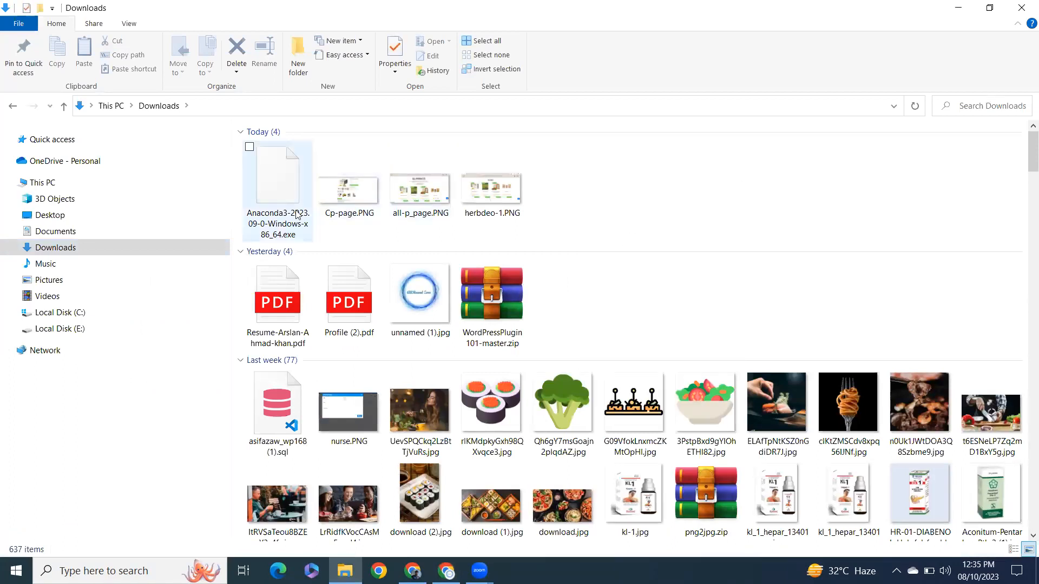
click(277, 175)
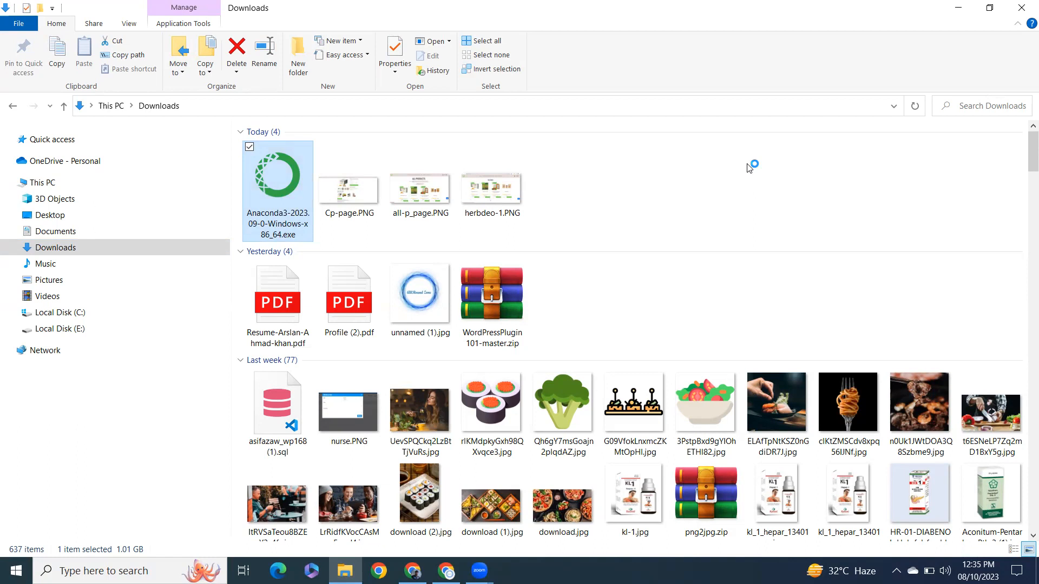
- Launch the Anaconda3 2023.09-0 installer, accept the license, and choose All Users
double_click(278, 173)
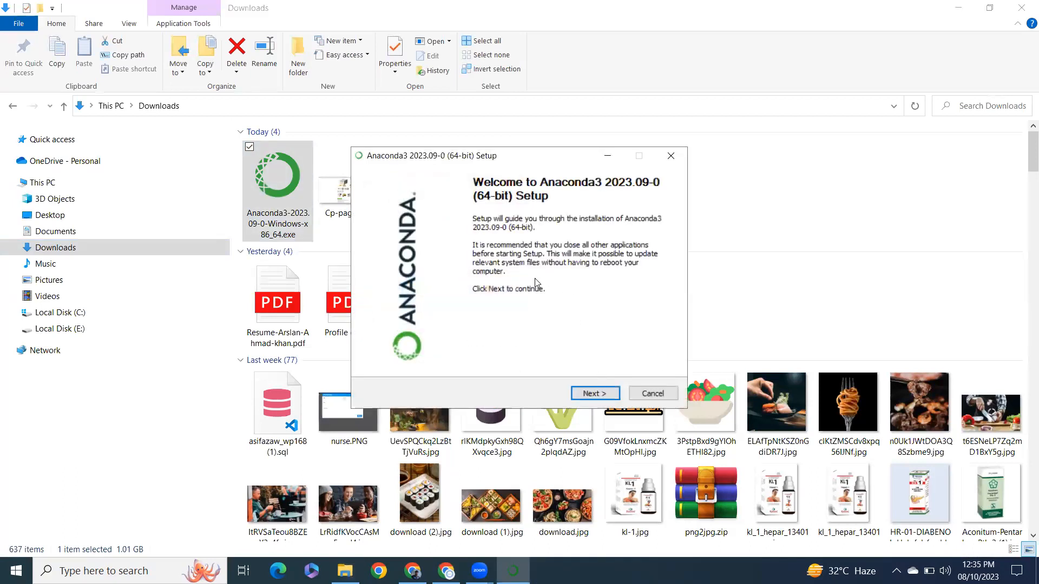
mouse_move(621, 192)
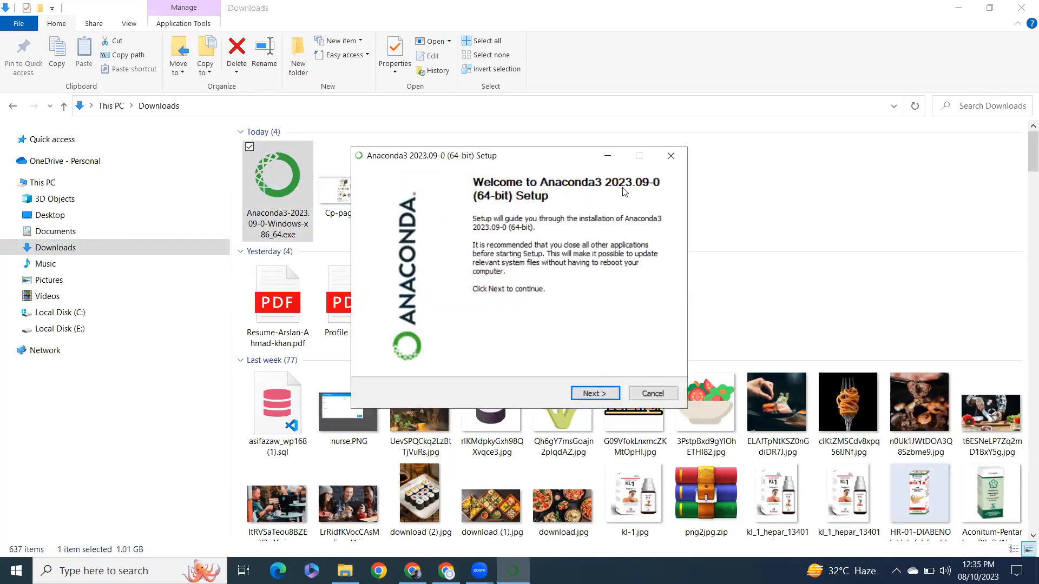
mouse_move(571, 290)
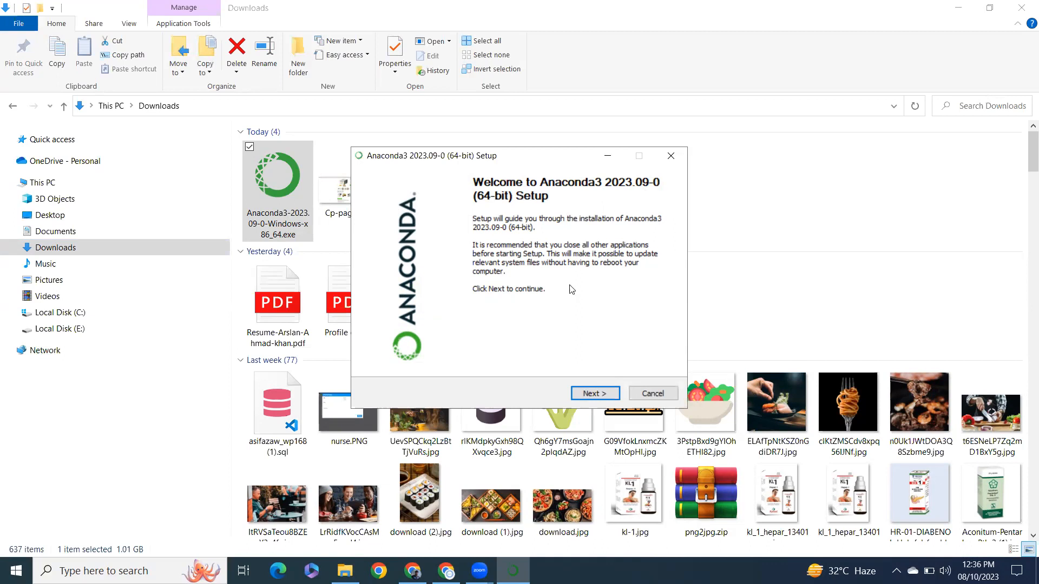
mouse_move(594, 392)
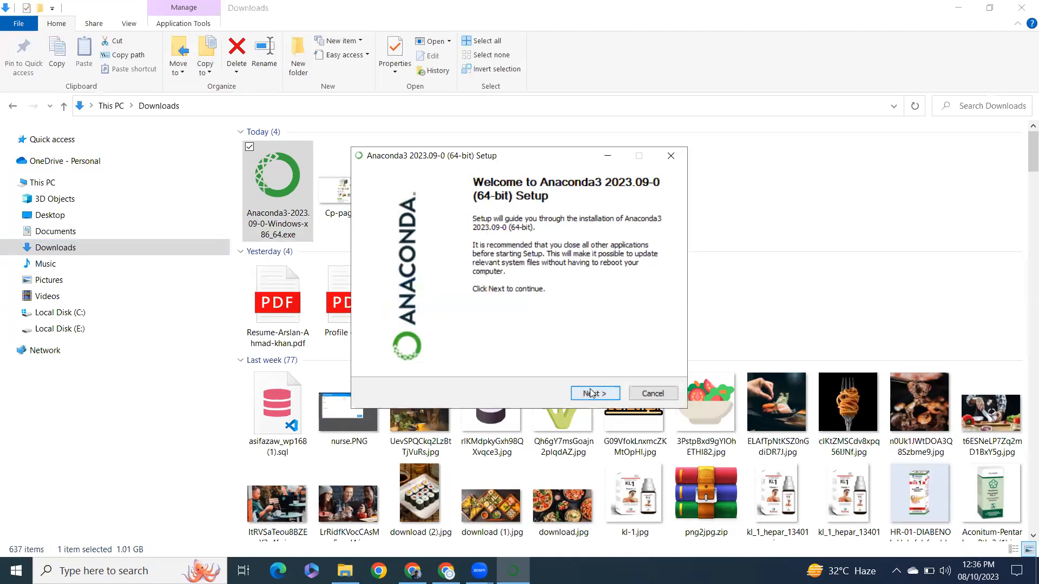
click(594, 393)
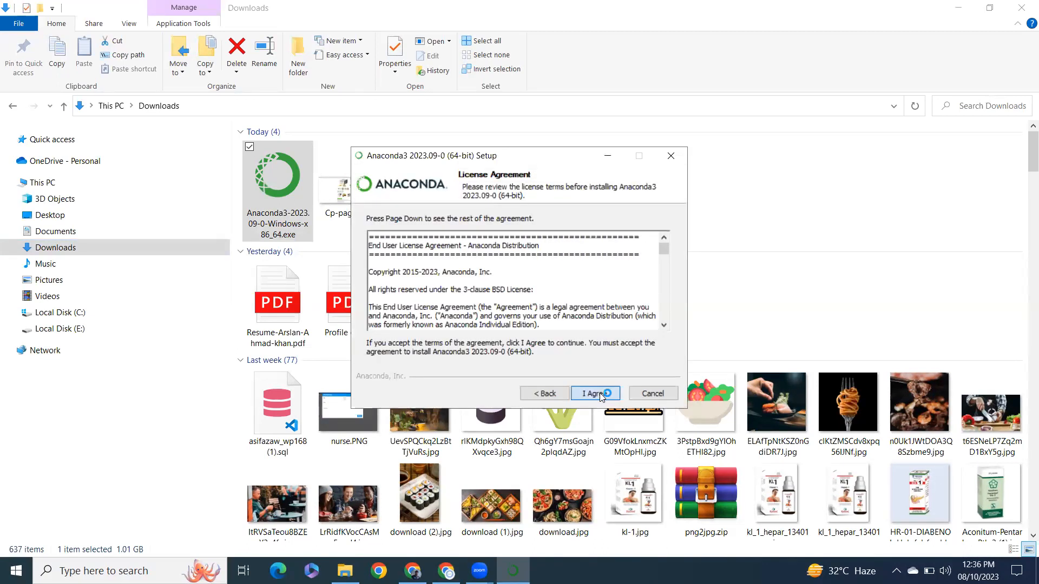
click(593, 393)
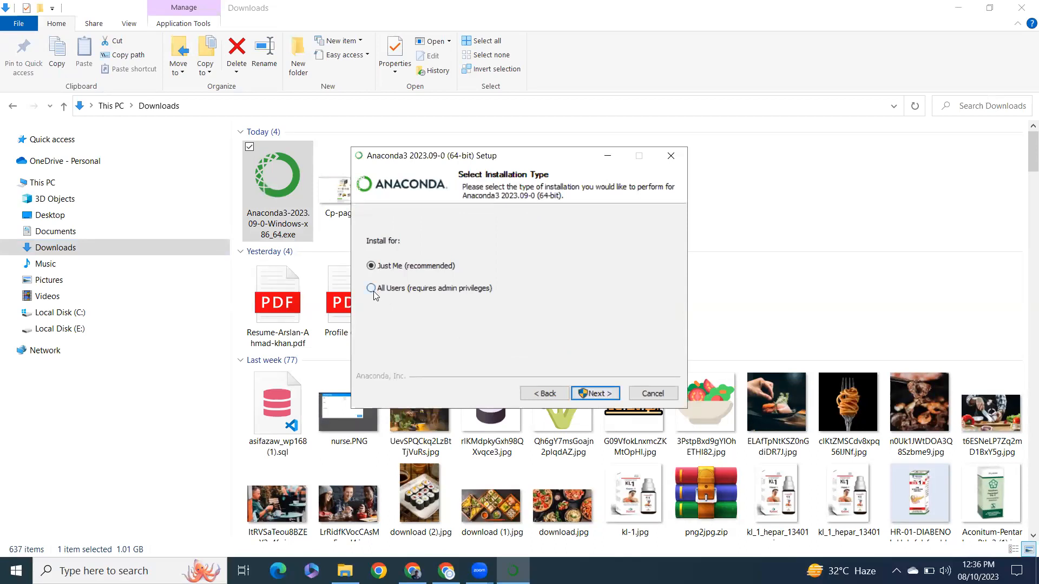
click(371, 288)
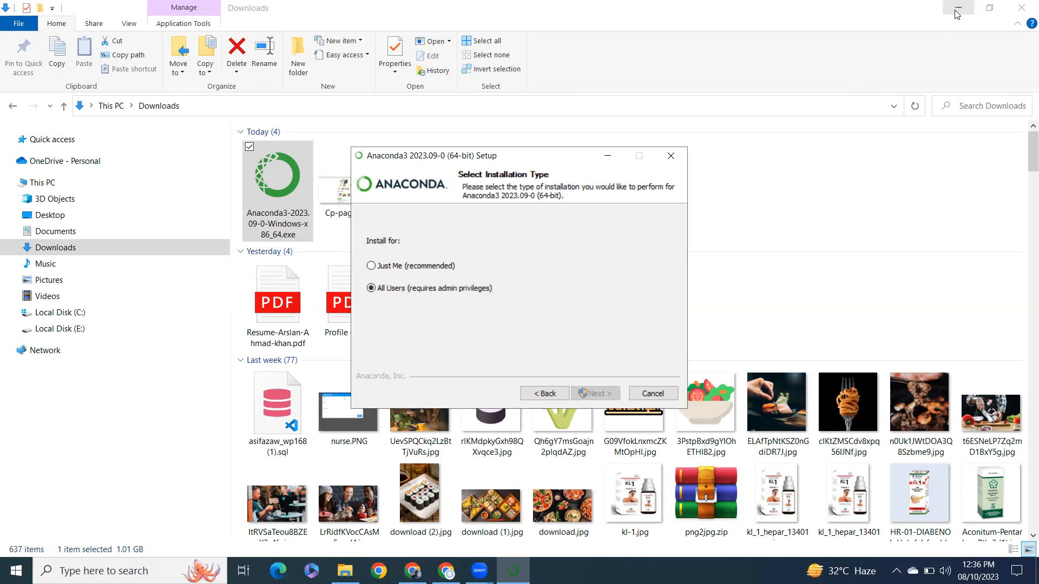
mouse_move(956, 12)
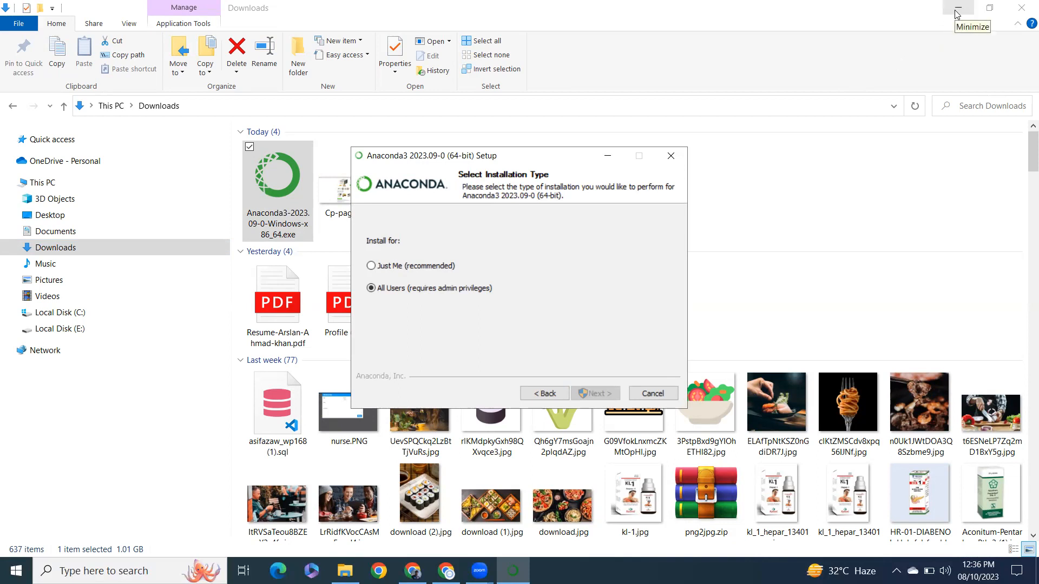
- Advance to the install location page with C:\ProgramData\anaconda3 as destination
click(956, 8)
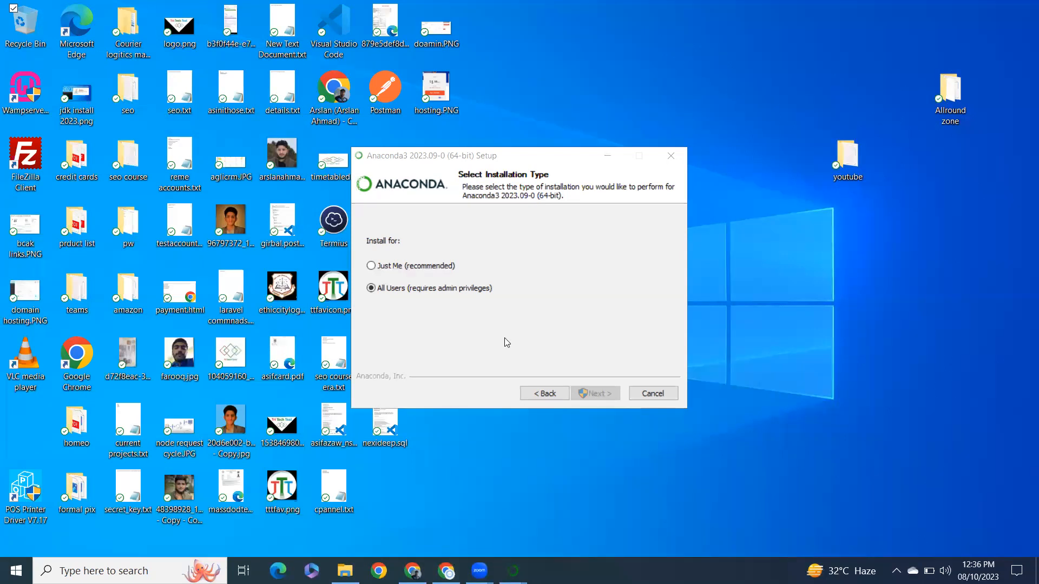
click(594, 393)
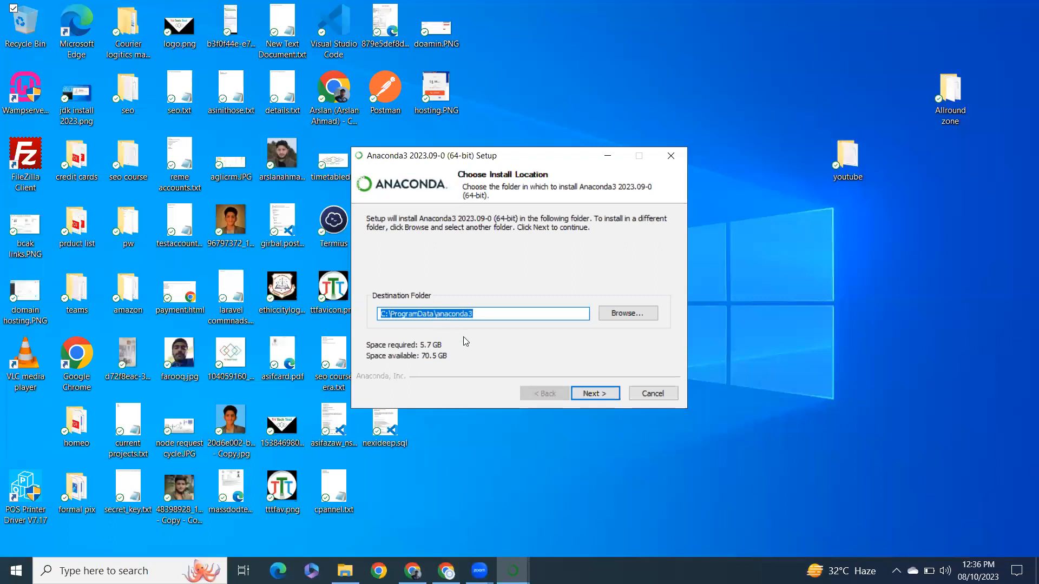
mouse_move(437, 349)
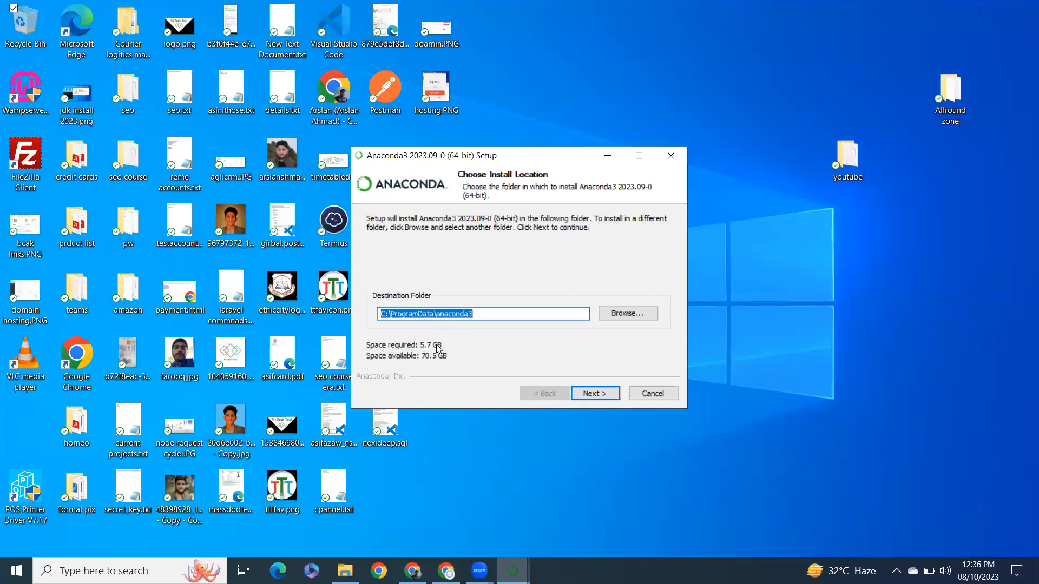
mouse_move(467, 343)
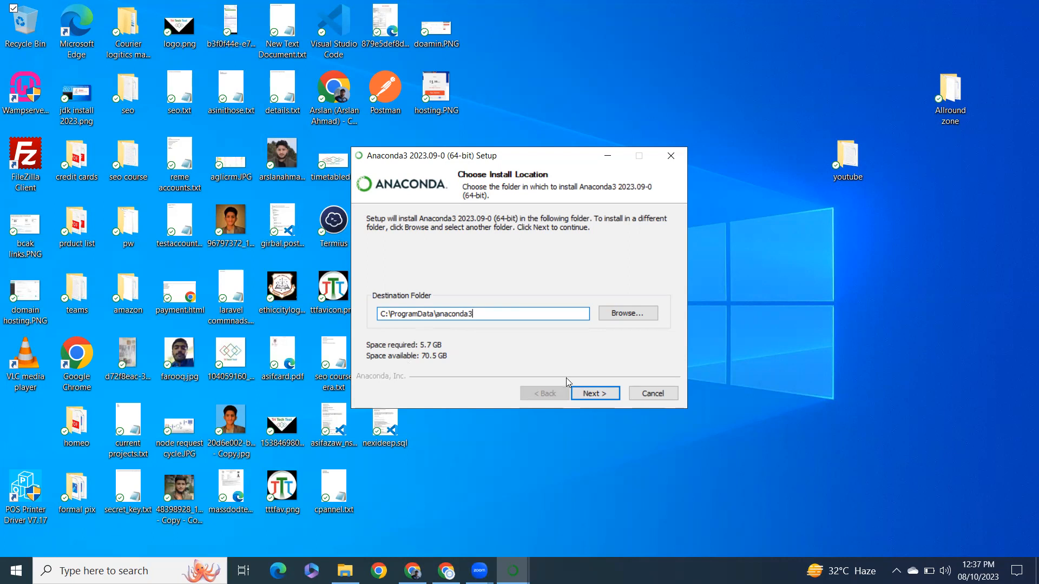
- Accept the destination, enable clearing the package cache, and run the installation
click(593, 393)
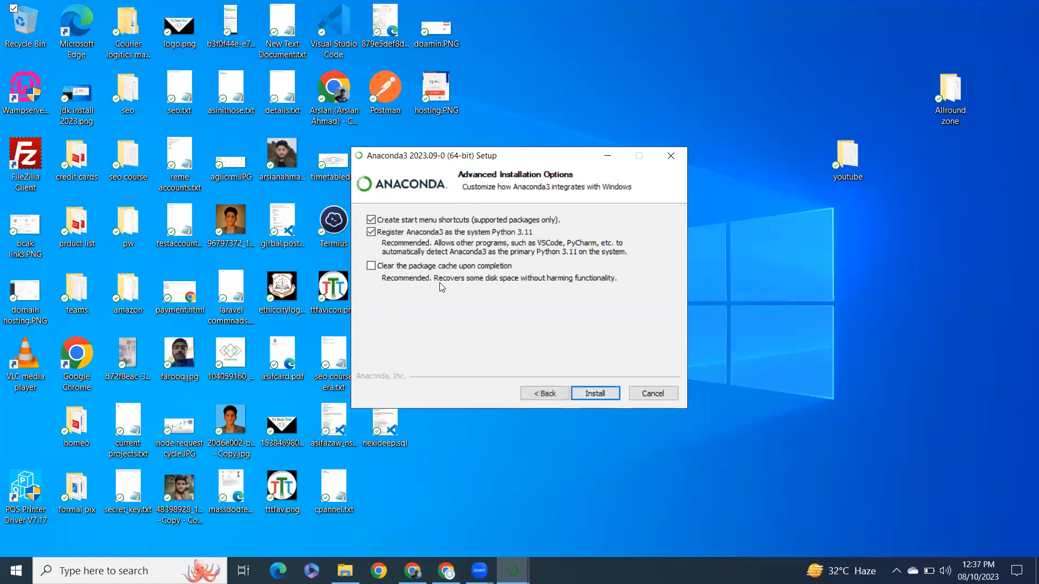
mouse_move(419, 286)
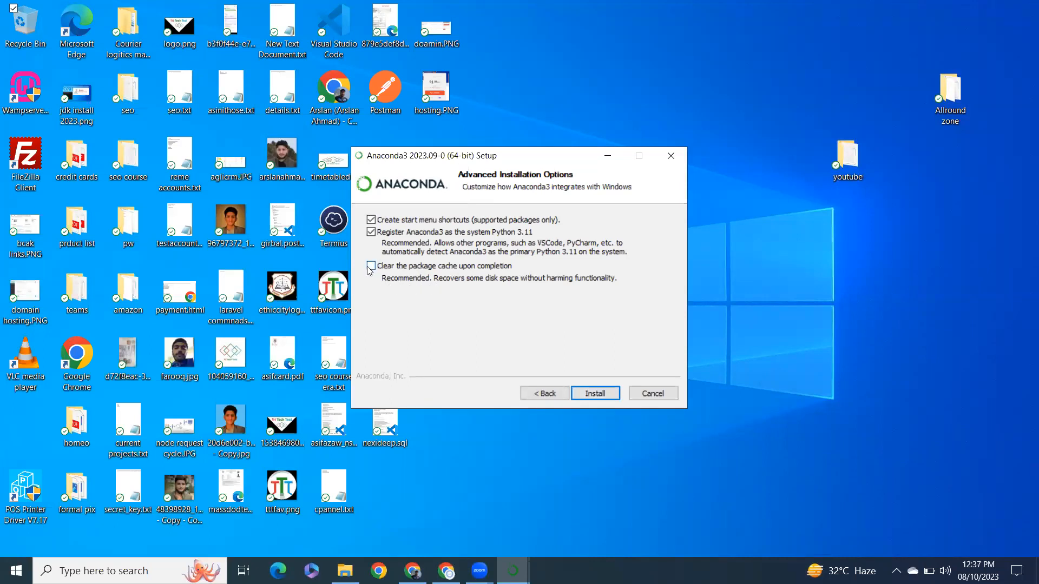
click(371, 266)
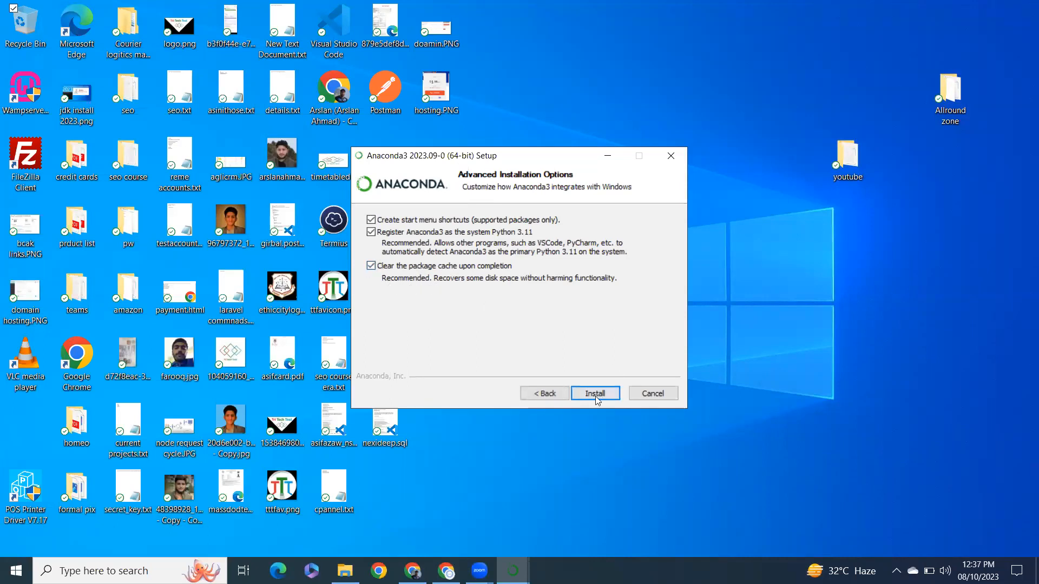
click(594, 393)
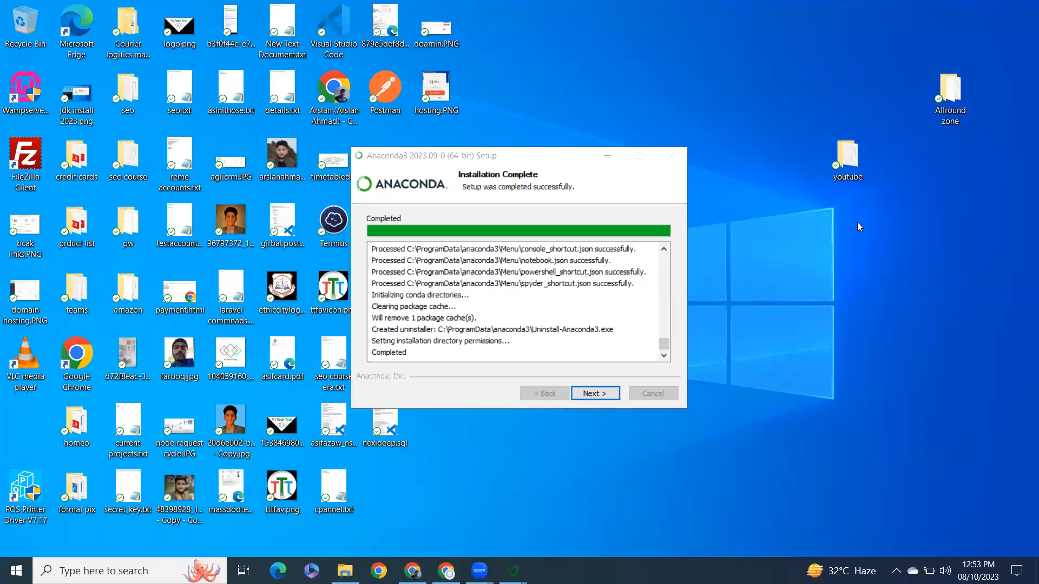
mouse_move(496, 186)
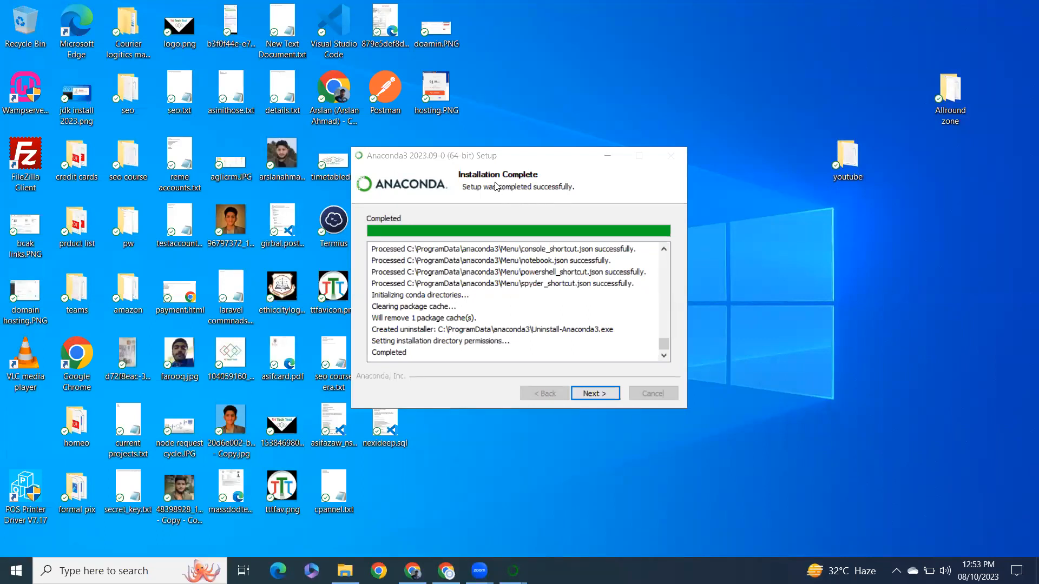
mouse_move(484, 190)
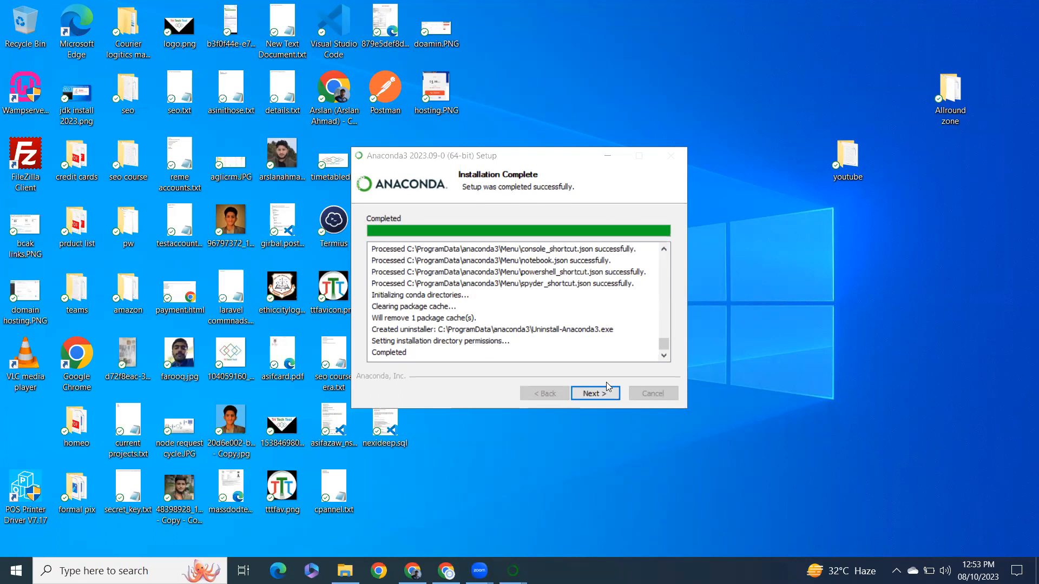
- Step through the completion and cloud notebooks pages and finish the wizard
click(593, 393)
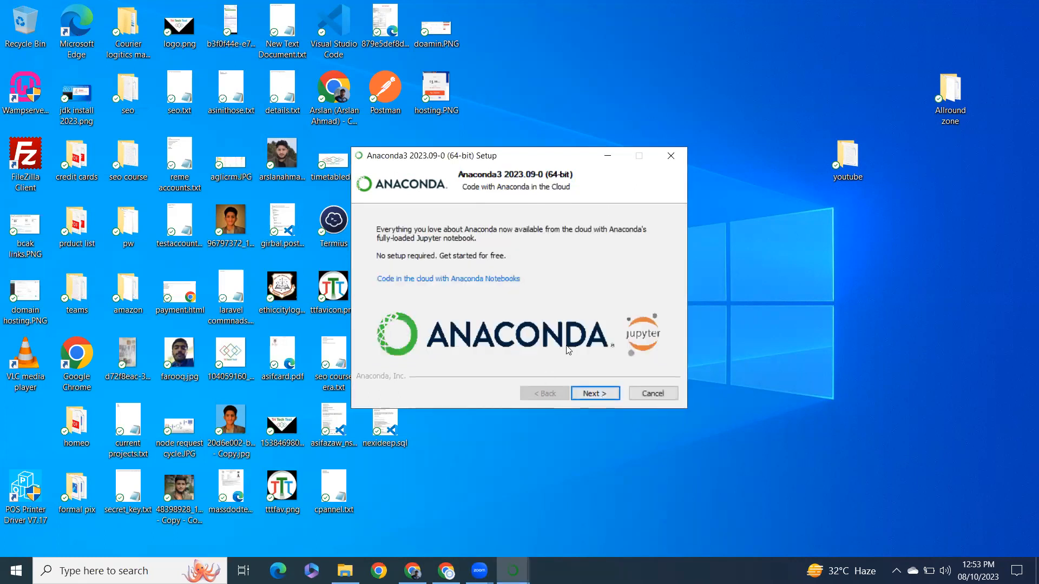
click(593, 392)
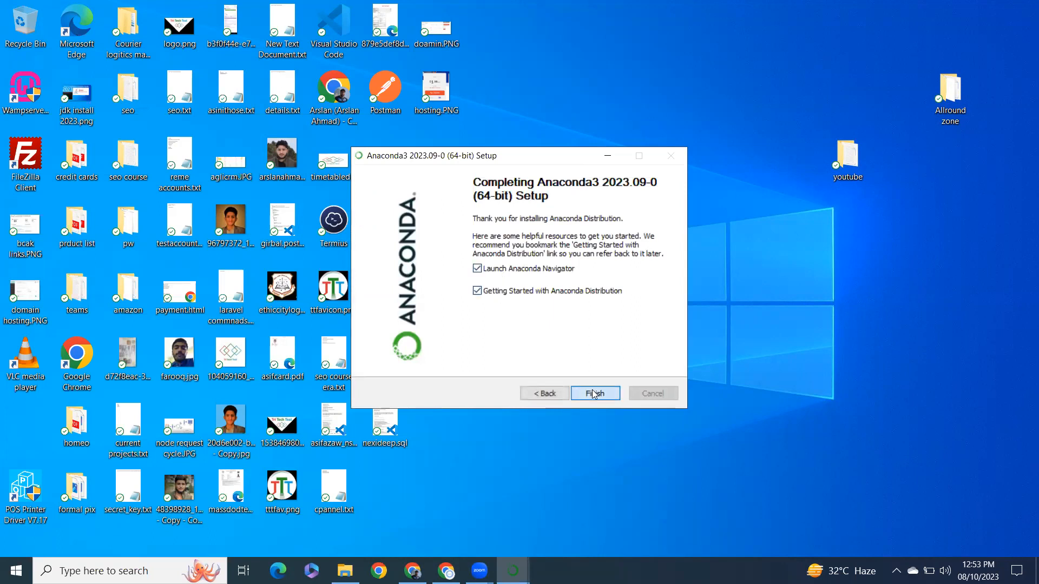
click(593, 393)
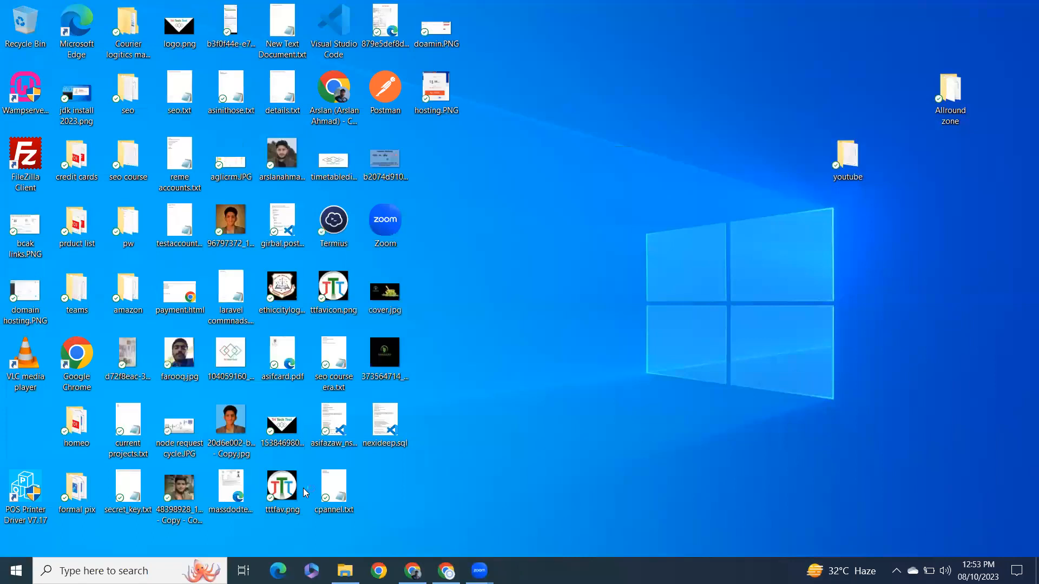
text(an)
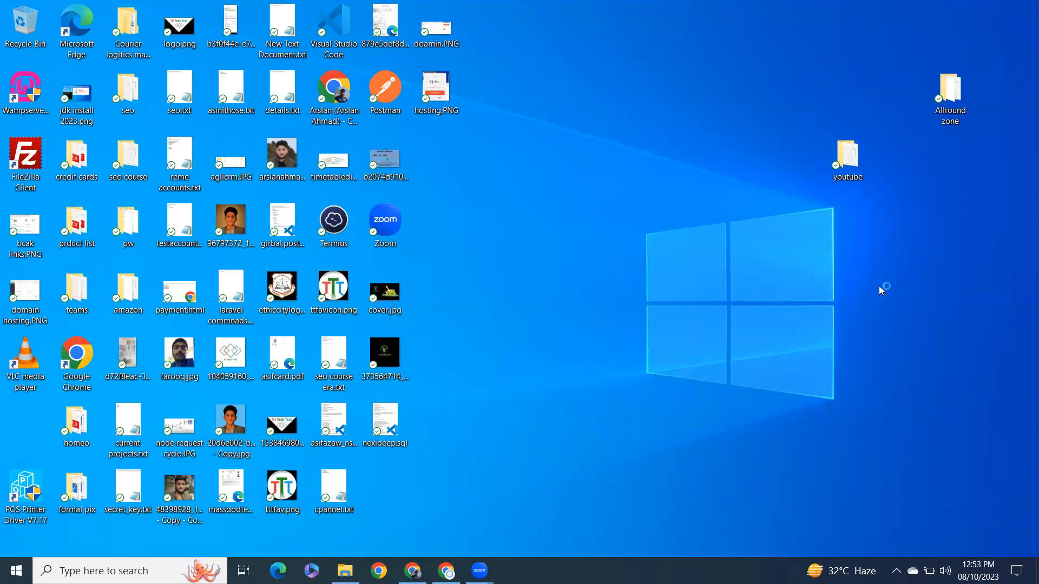
mouse_move(760, 267)
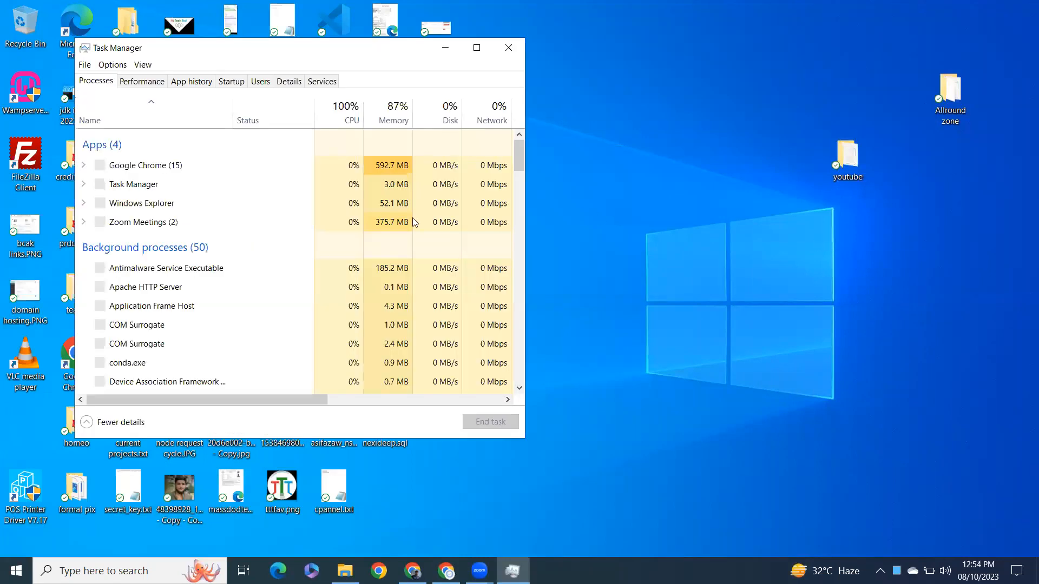
- Select the Windows Explorer and Apache HTTP Server processes, then minimize Task Manager
click(140, 203)
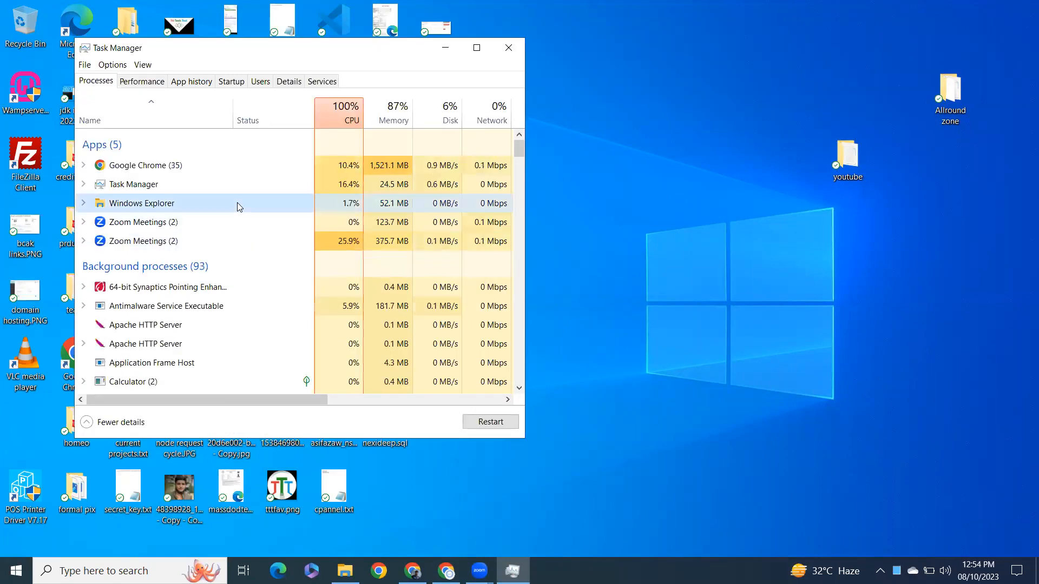
click(144, 343)
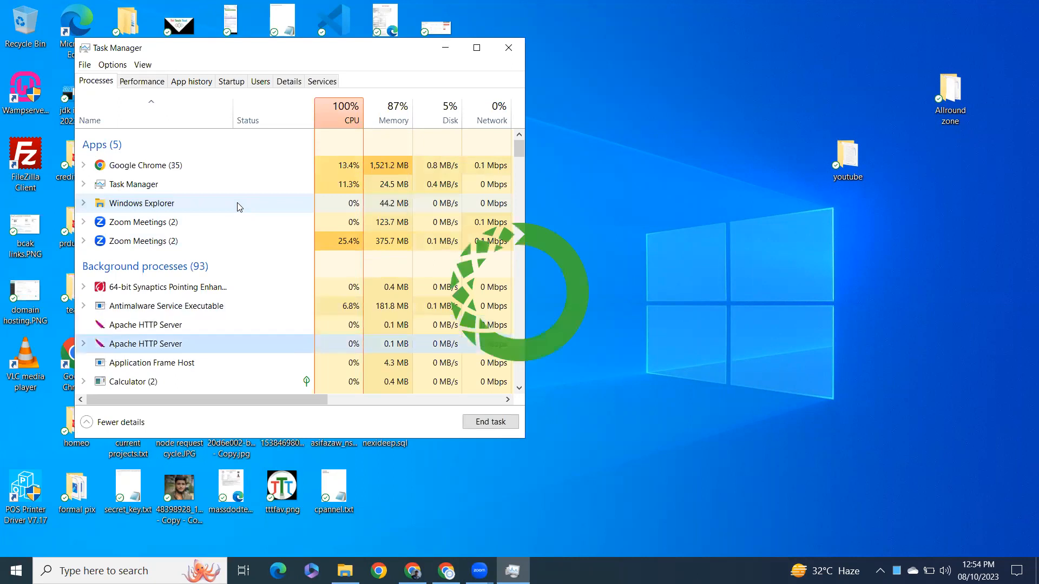
click(507, 48)
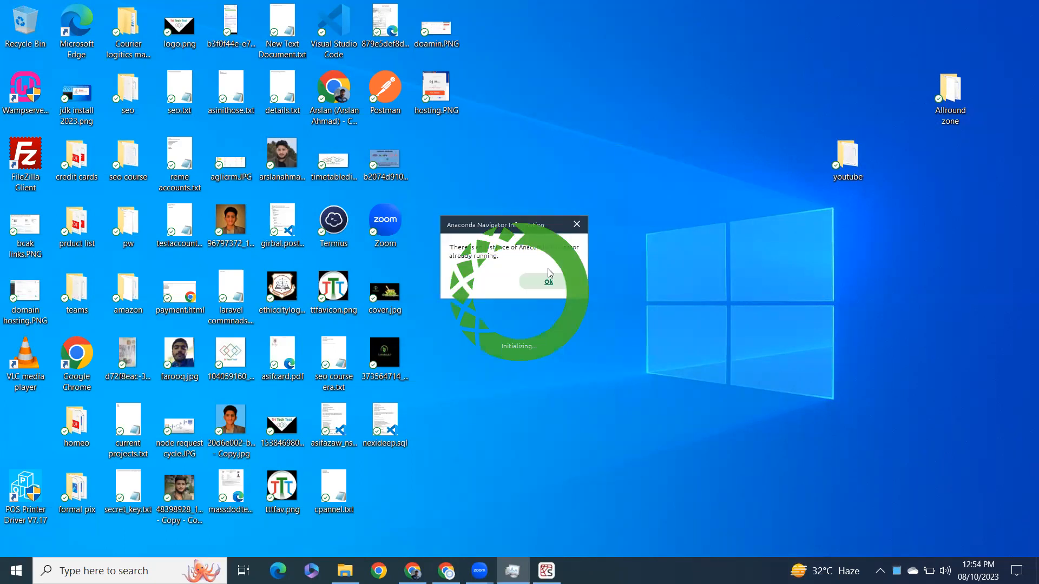
- Dismiss the 'Navigator already running' notice so Navigator's home window opens
click(547, 281)
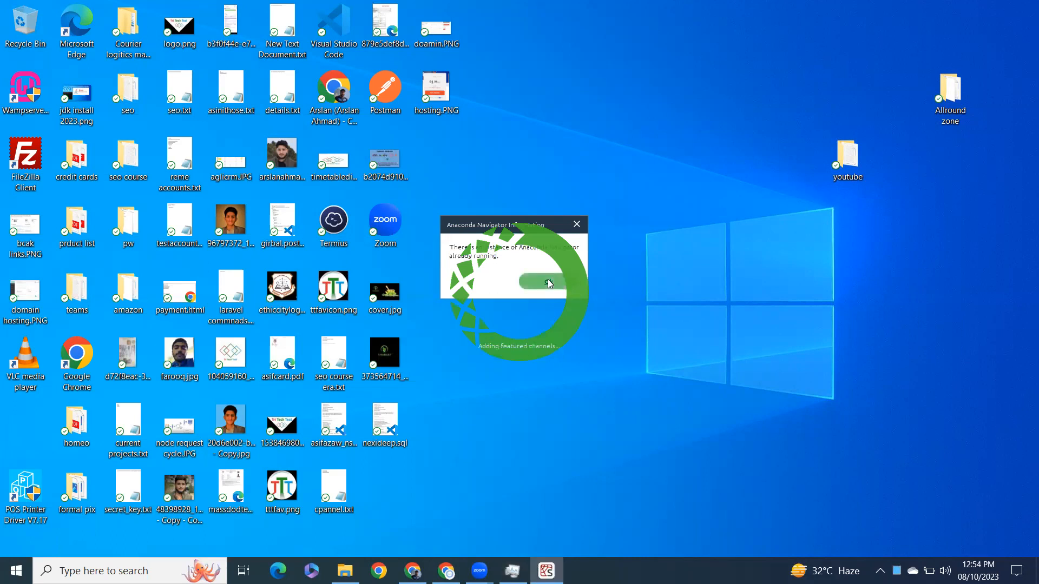
click(548, 285)
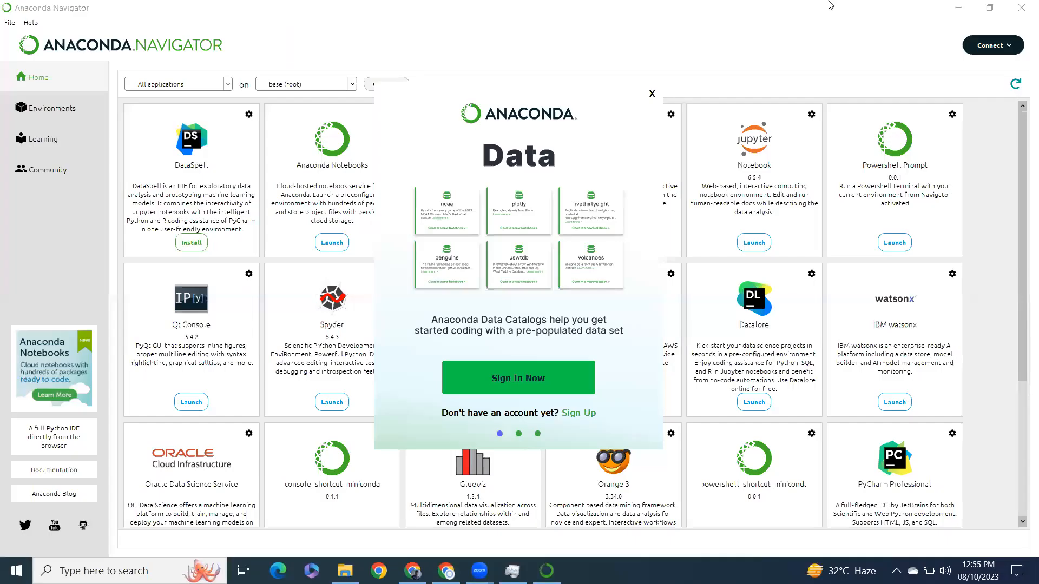
mouse_move(640, 165)
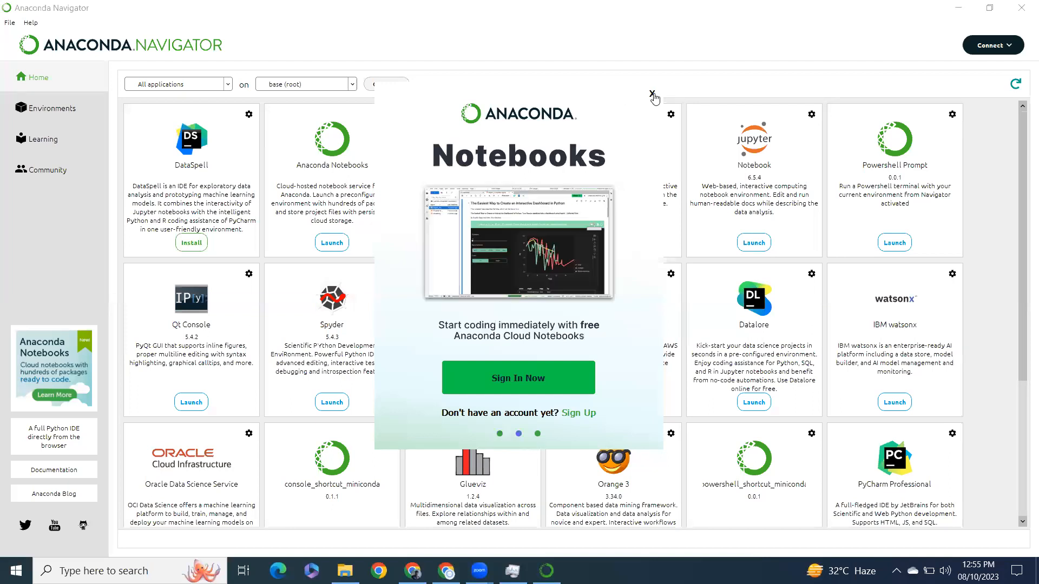
- Close the promotional popup and launch Jupyter Notebook from the Navigator Home page
click(654, 93)
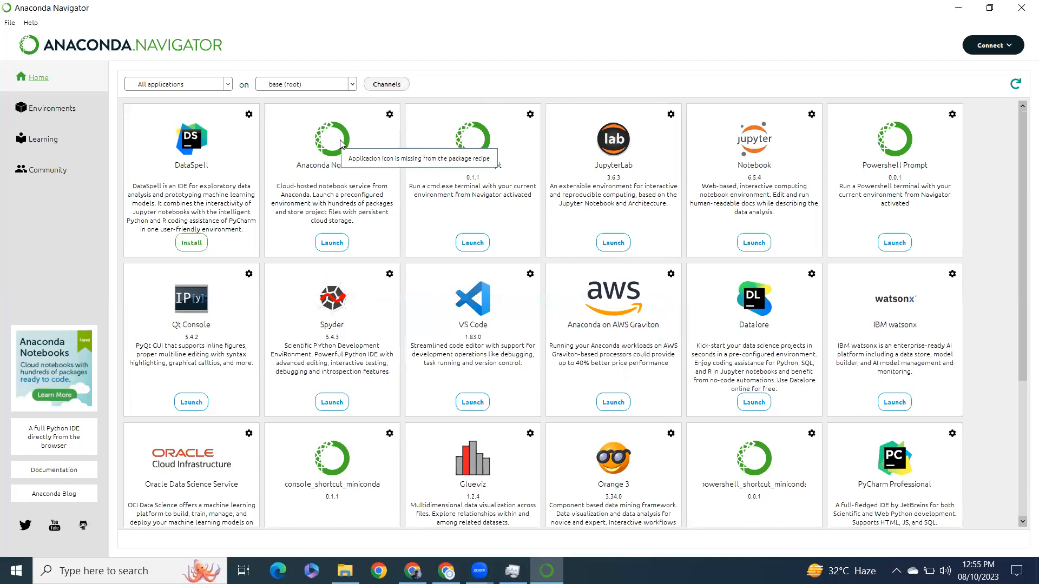
mouse_move(406, 248)
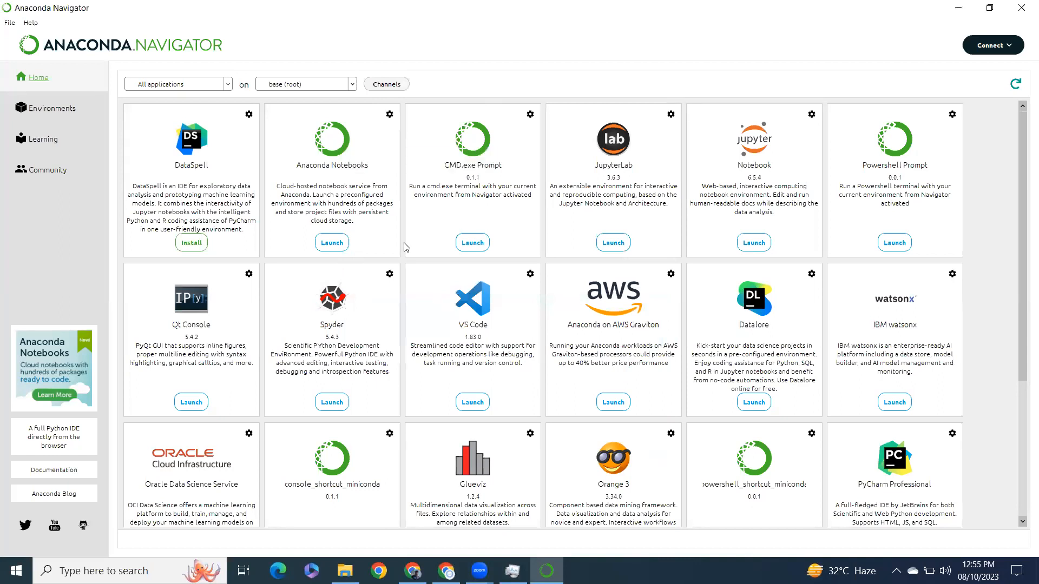
mouse_move(612, 242)
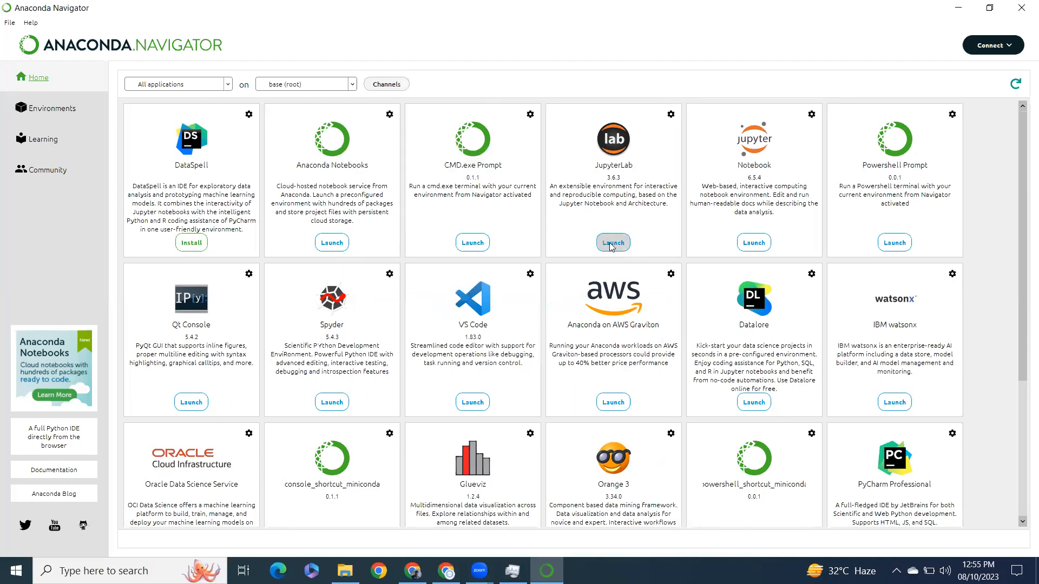
mouse_move(611, 210)
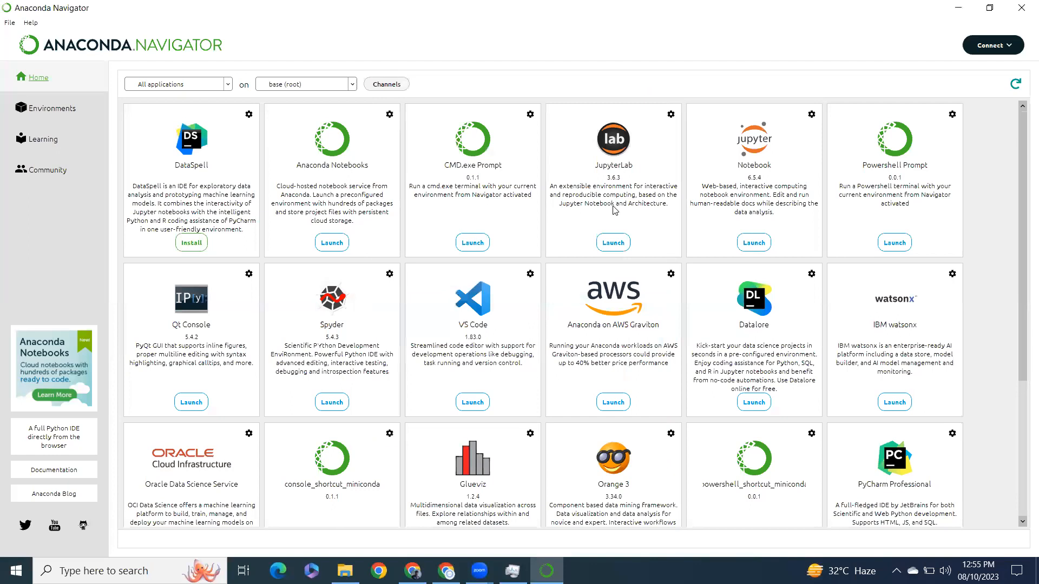
mouse_move(757, 233)
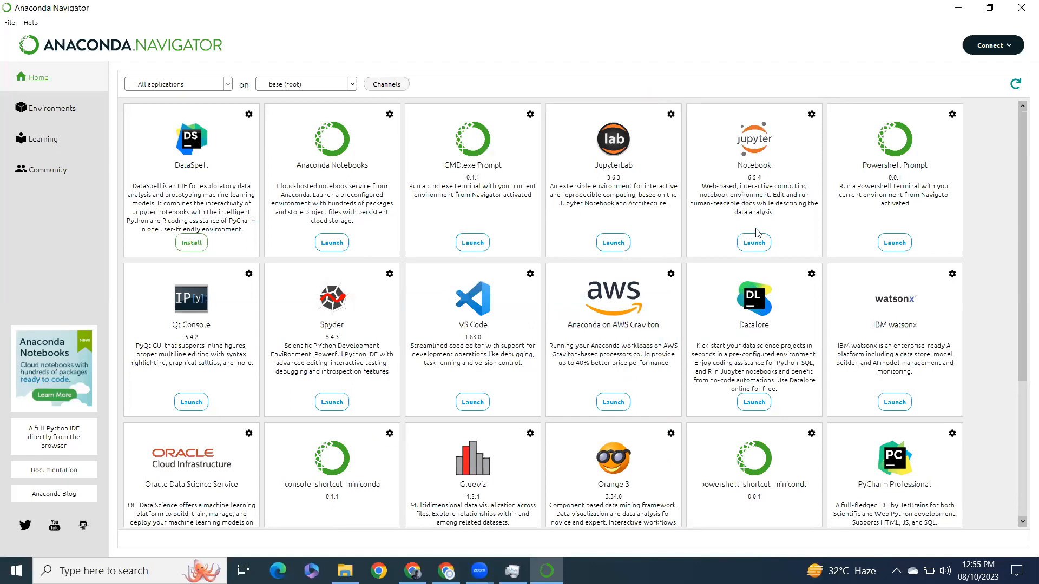
click(753, 242)
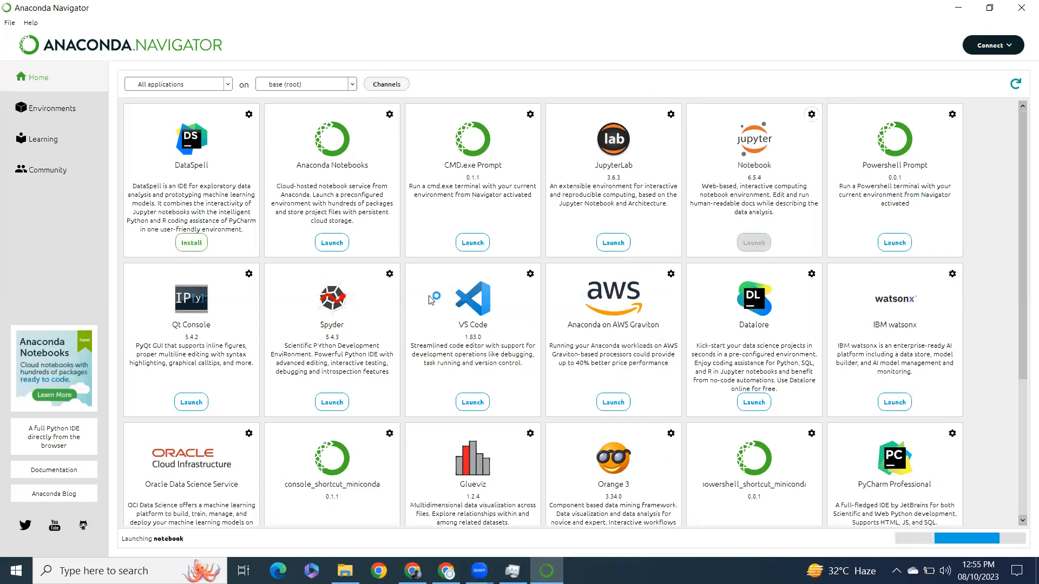
scroll(down, 3)
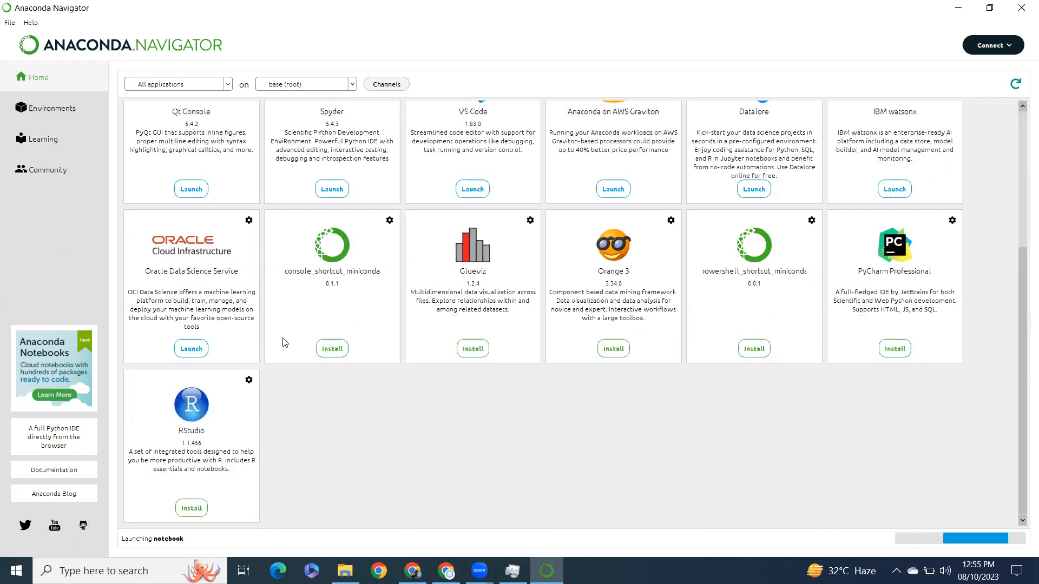
scroll(up, 3)
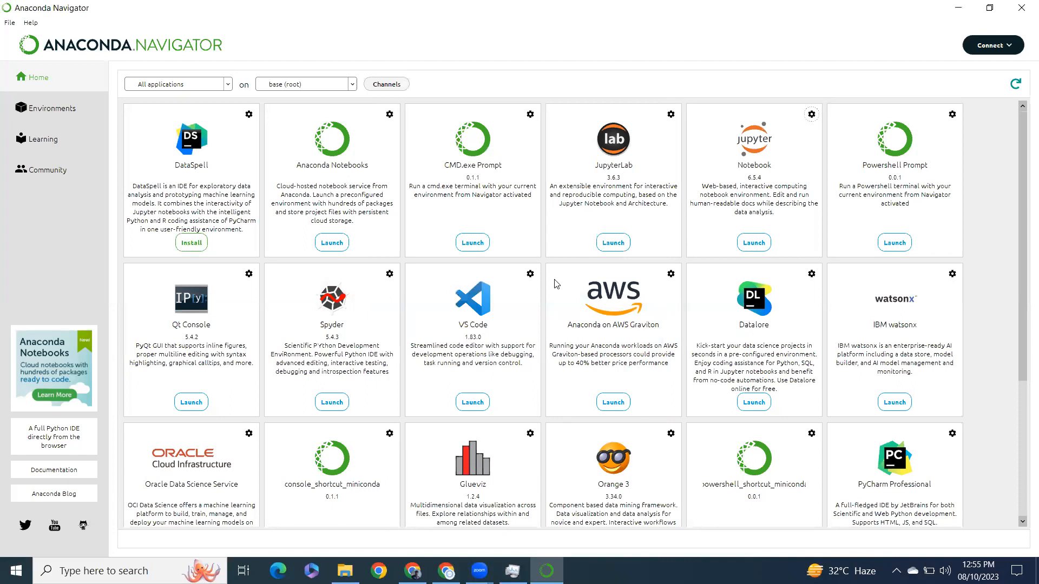
mouse_move(460, 327)
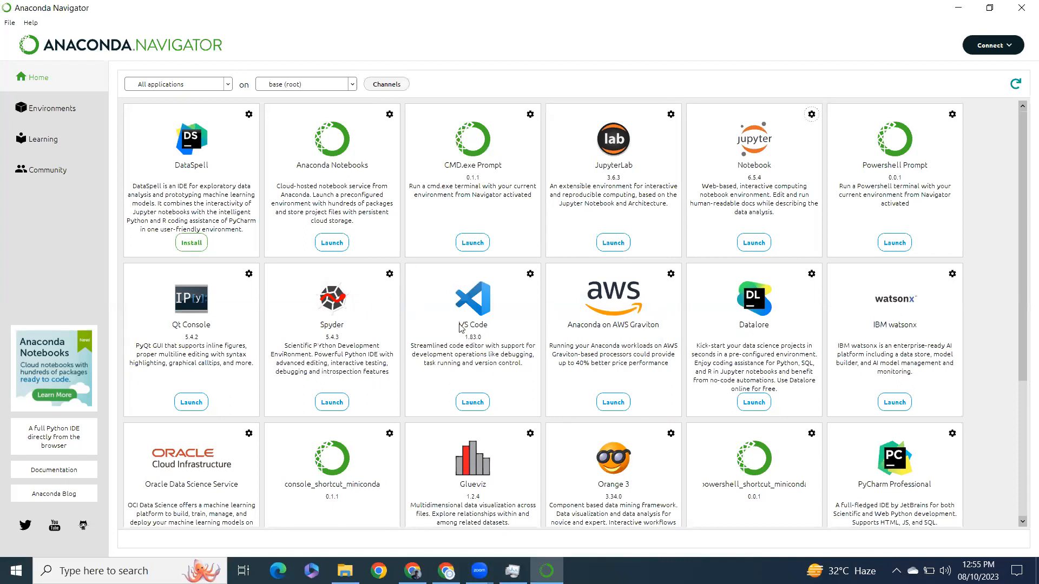
mouse_move(615, 331)
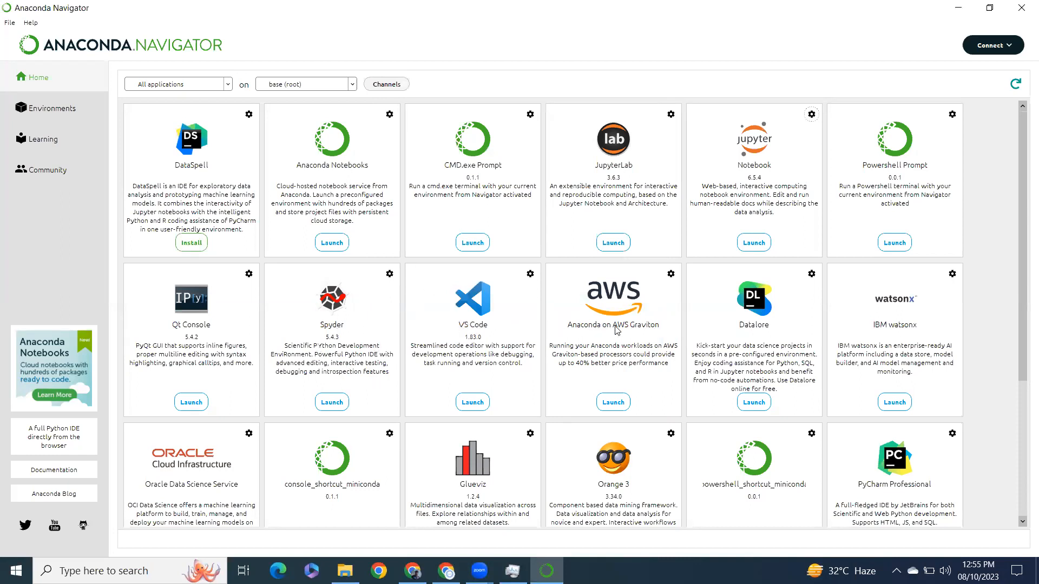
scroll(down, 3)
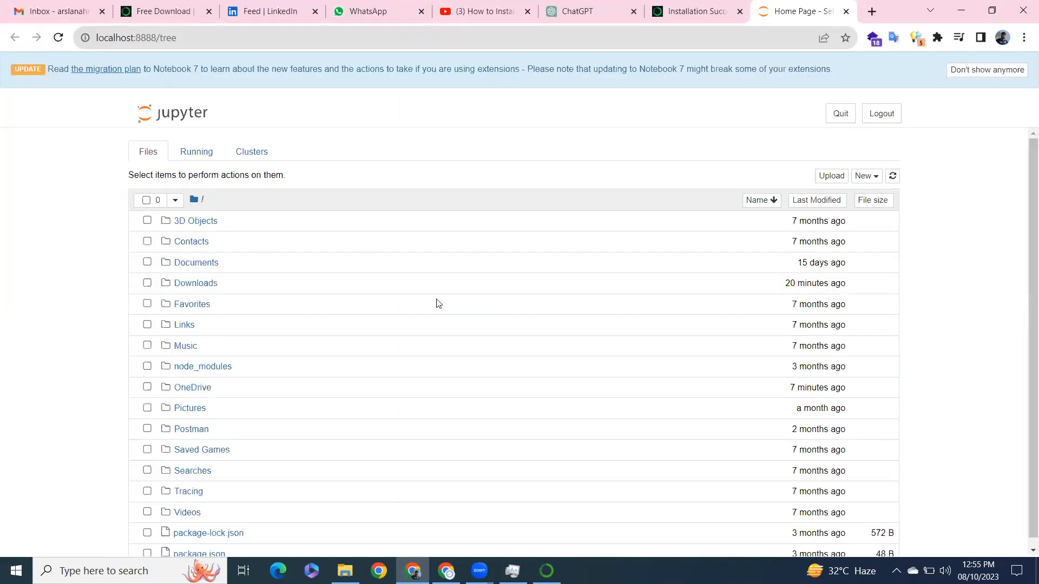
mouse_move(218, 272)
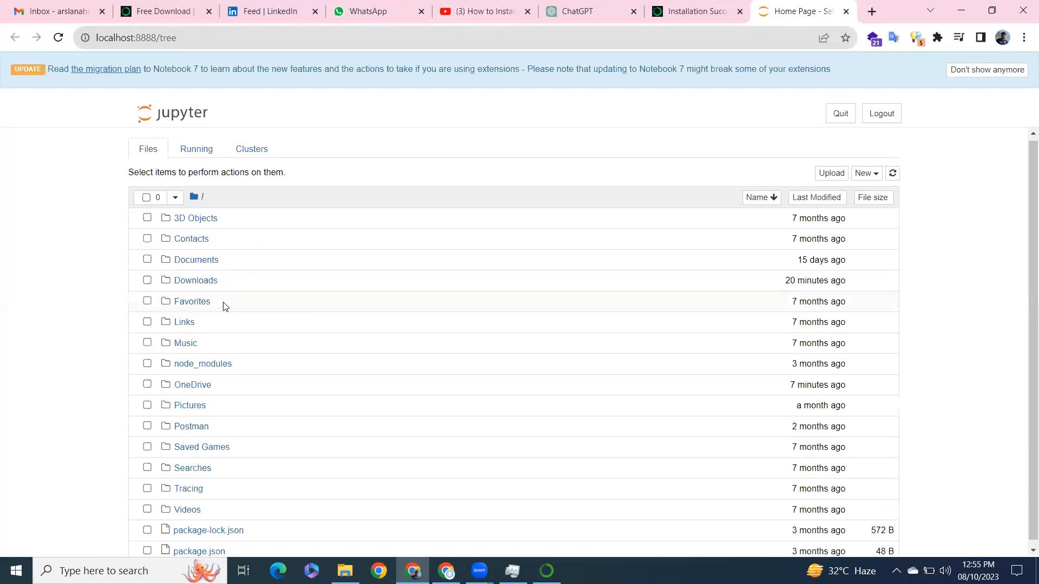
mouse_move(196, 262)
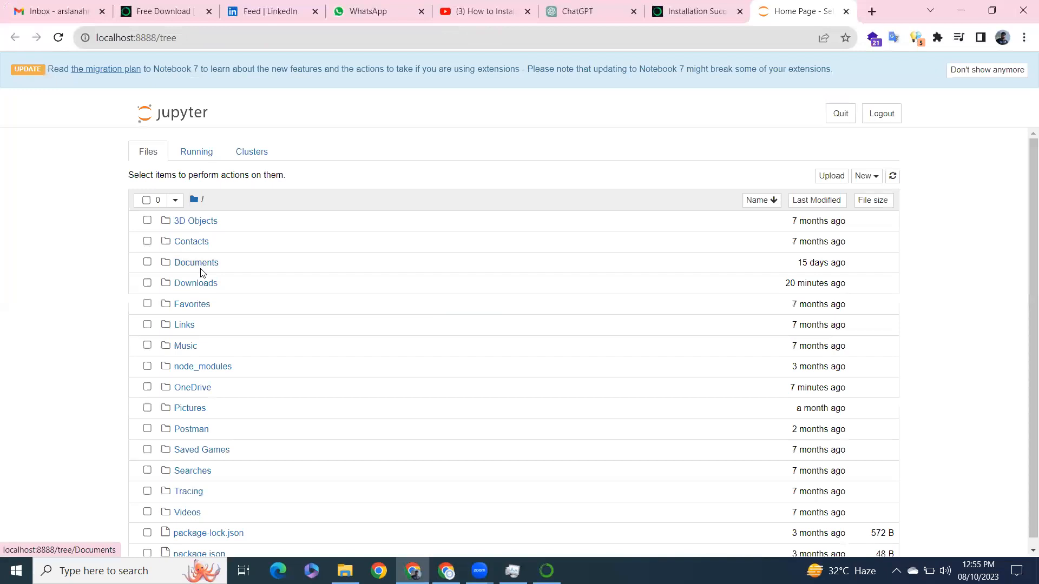
- In Documents, create a new folder and rename it to 'anaconda'
click(196, 263)
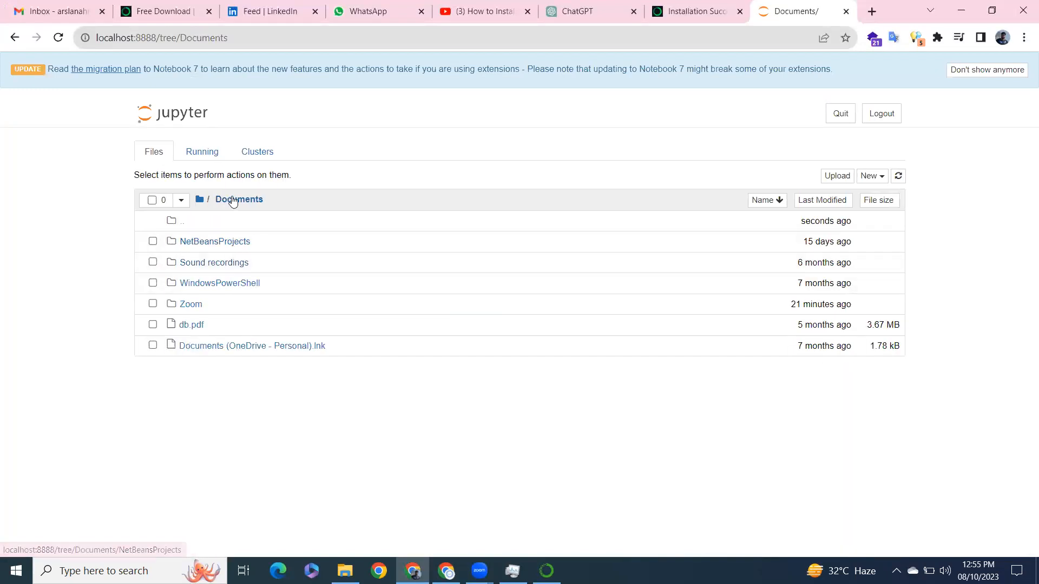
click(871, 175)
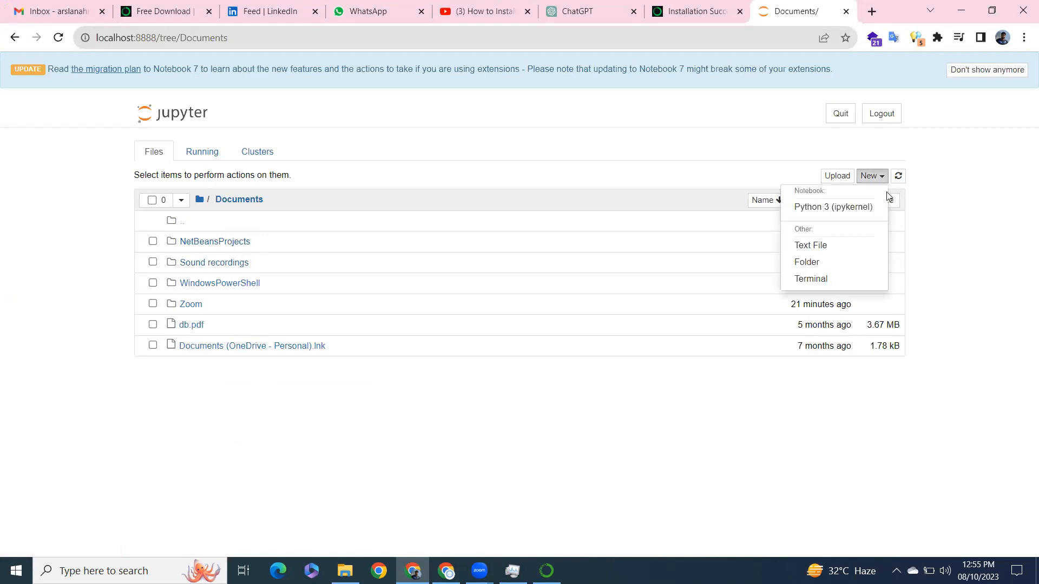
click(806, 262)
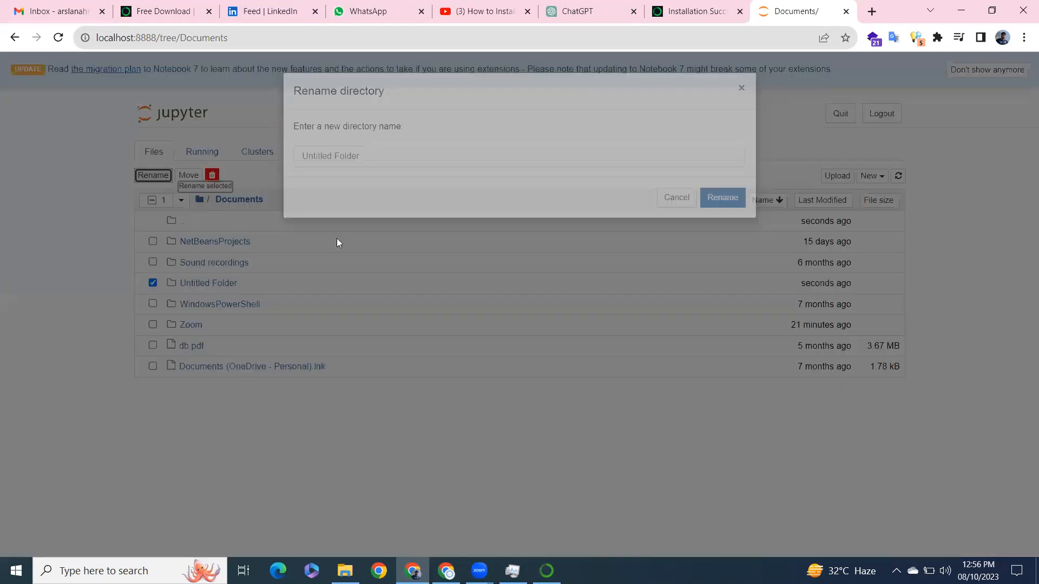
text(anaco)
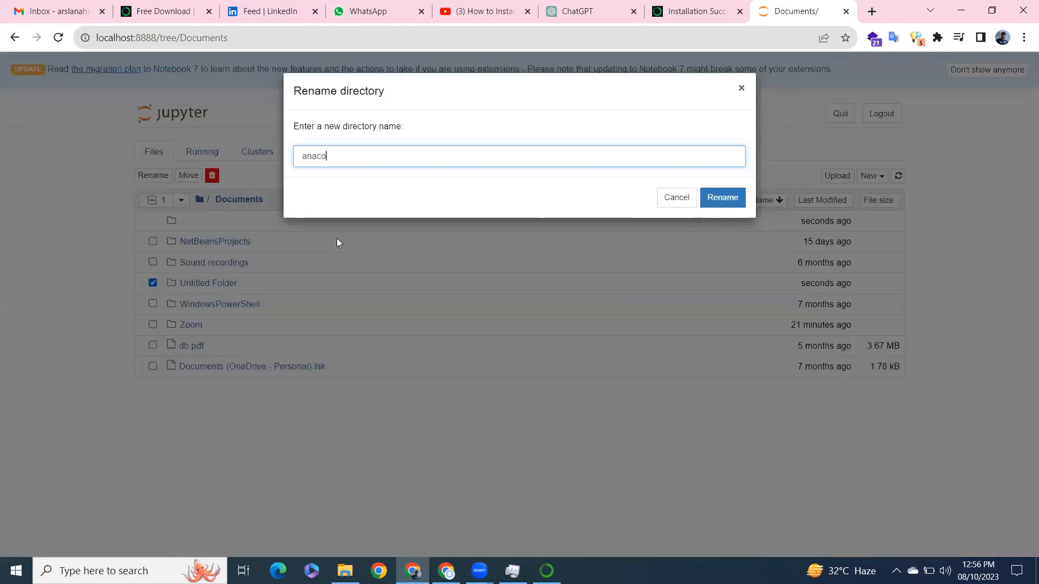
text(nda)
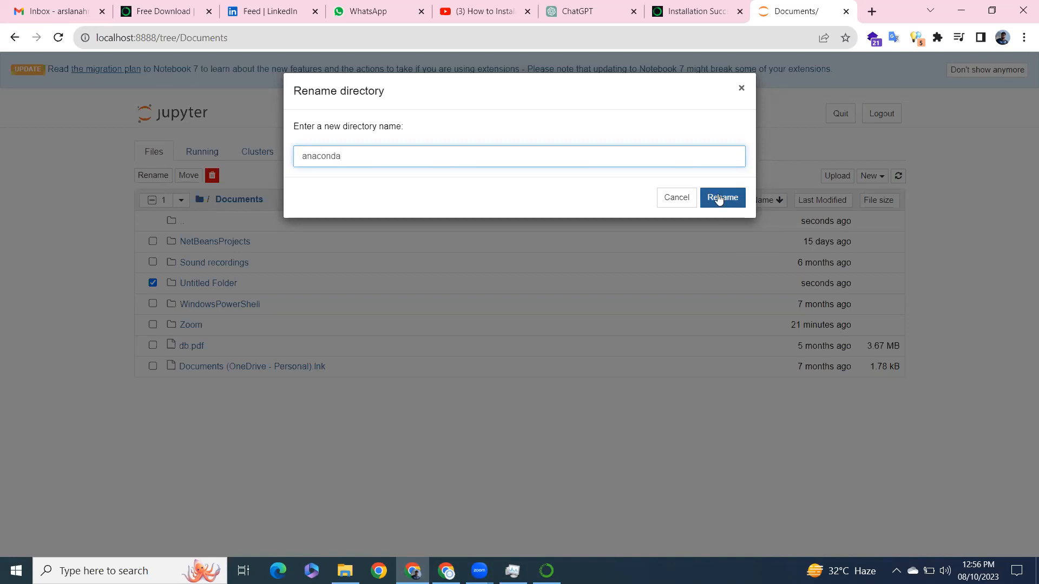
click(721, 197)
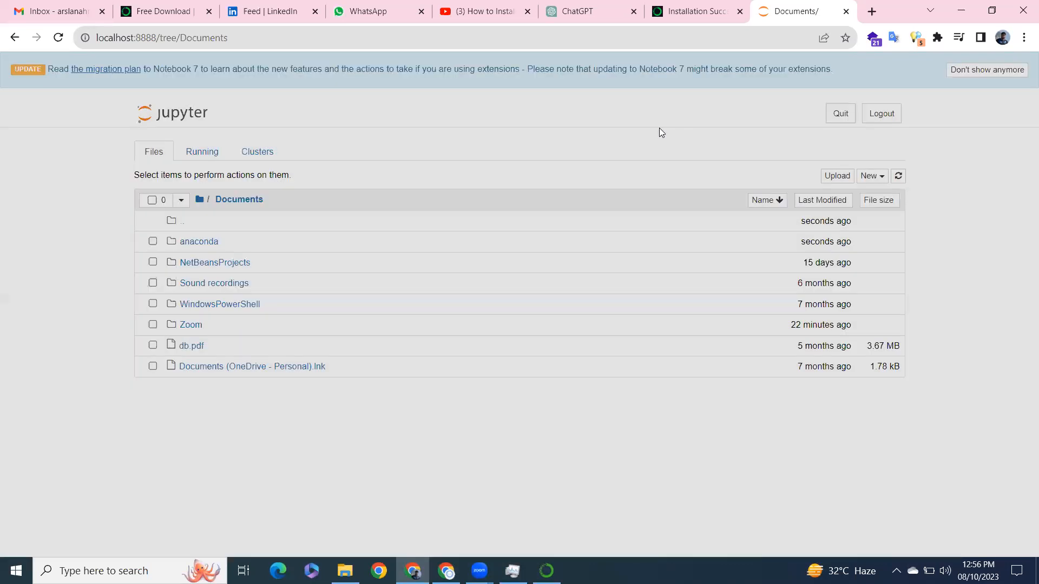
click(870, 175)
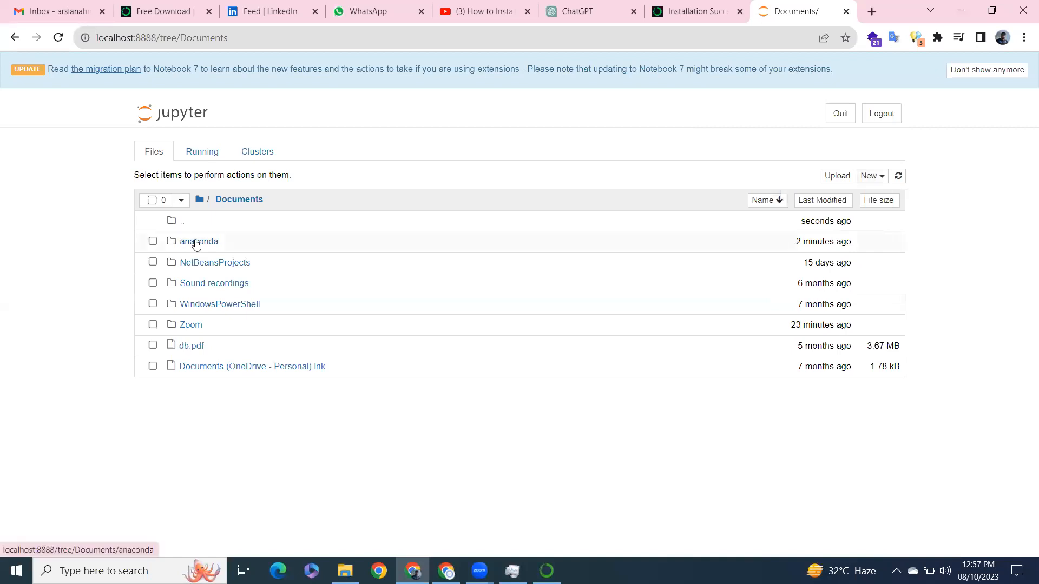
- Create a new Python 3 (ipykernel) notebook in the anaconda folder
click(198, 241)
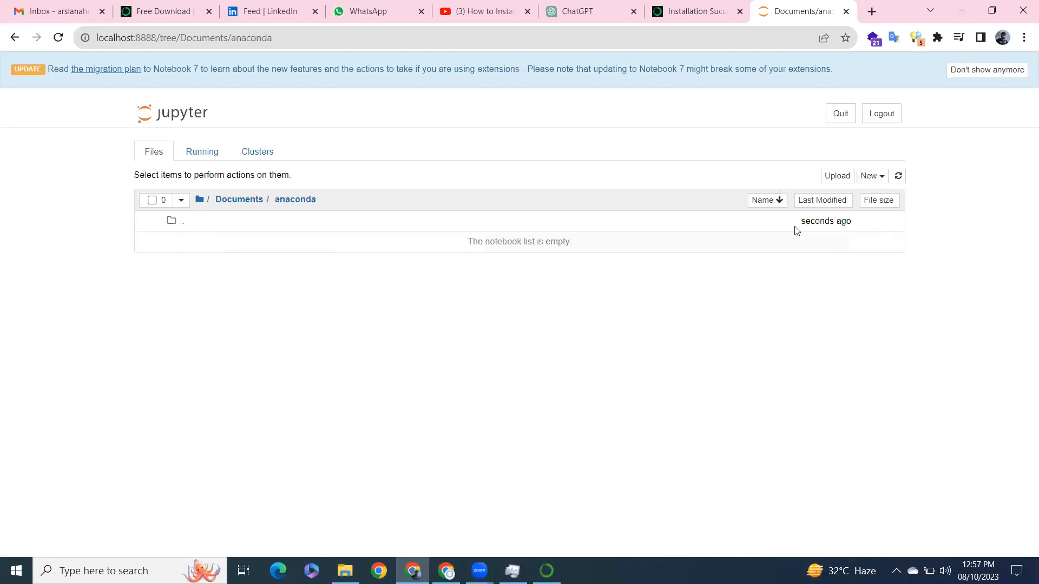
click(870, 175)
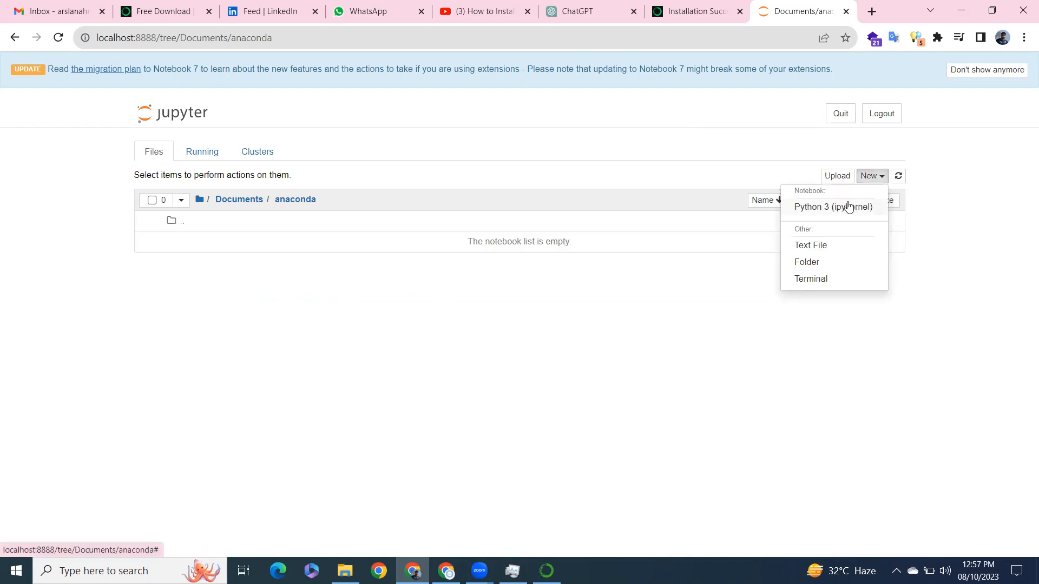
click(833, 206)
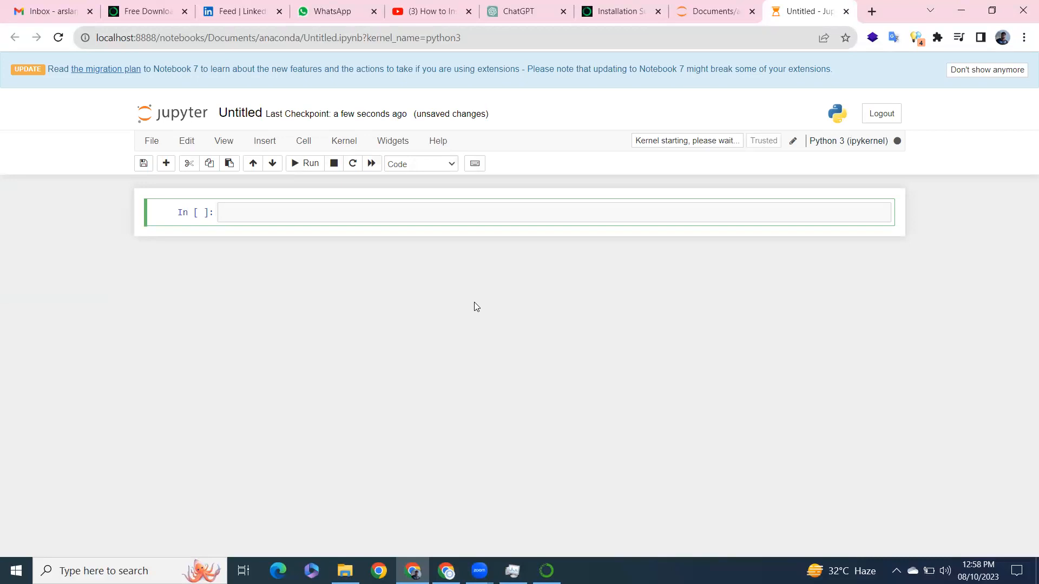
- Enter print("Hello word") in the first cell and run it to show Hello word
text(pribt)
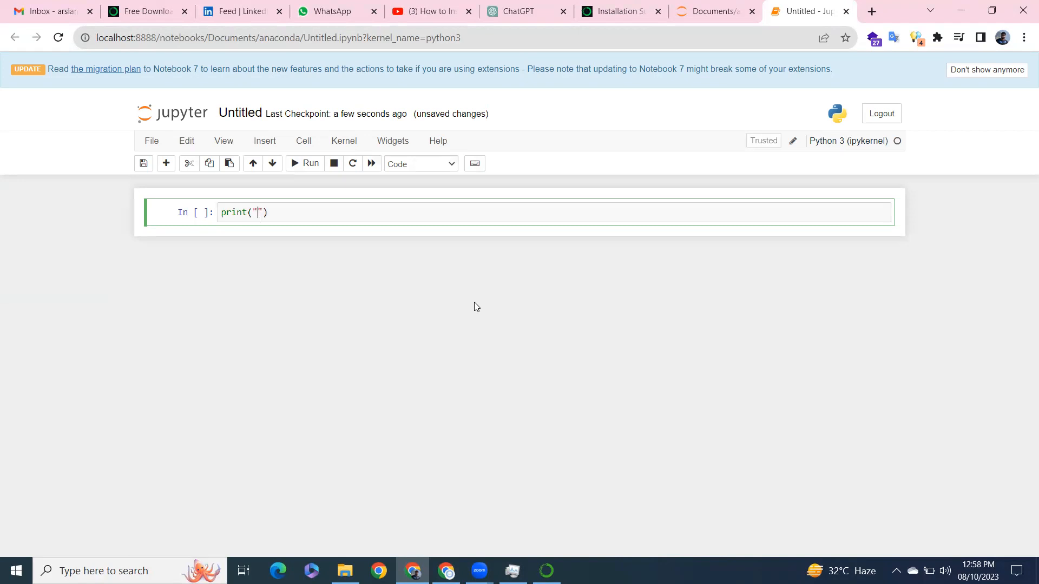
text(hello)
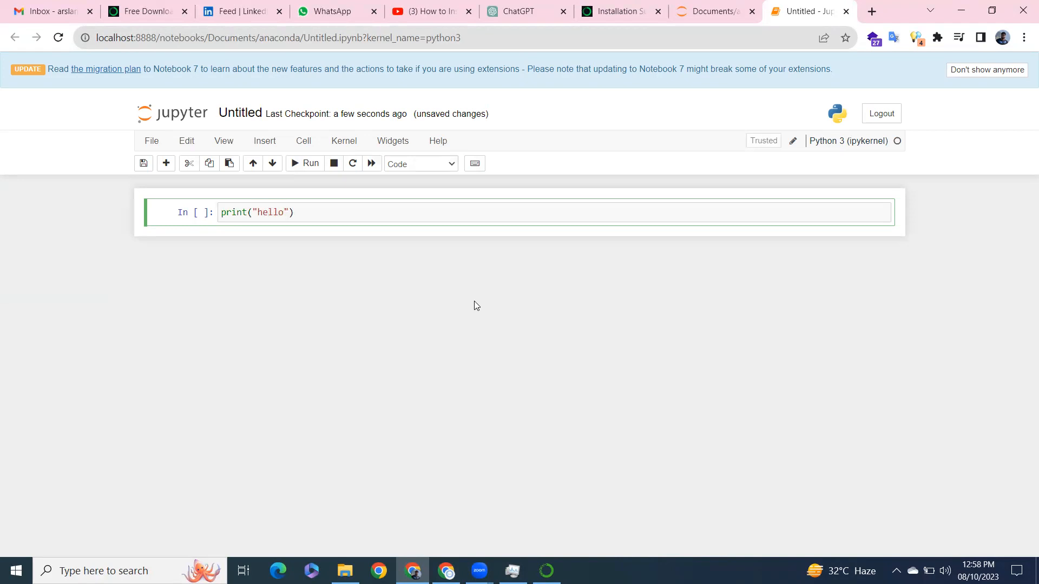
text(Hell)
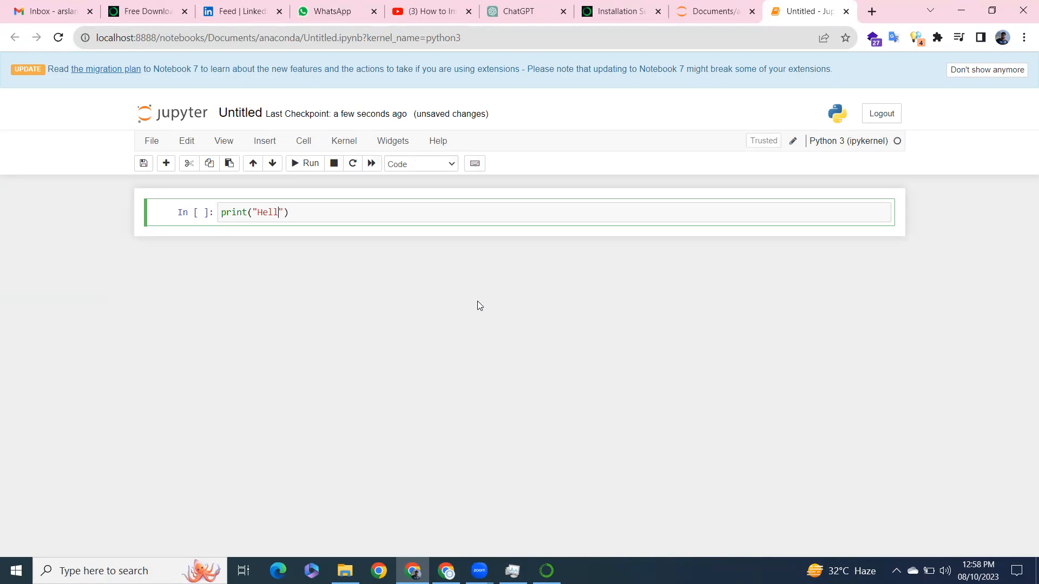
text(o word)
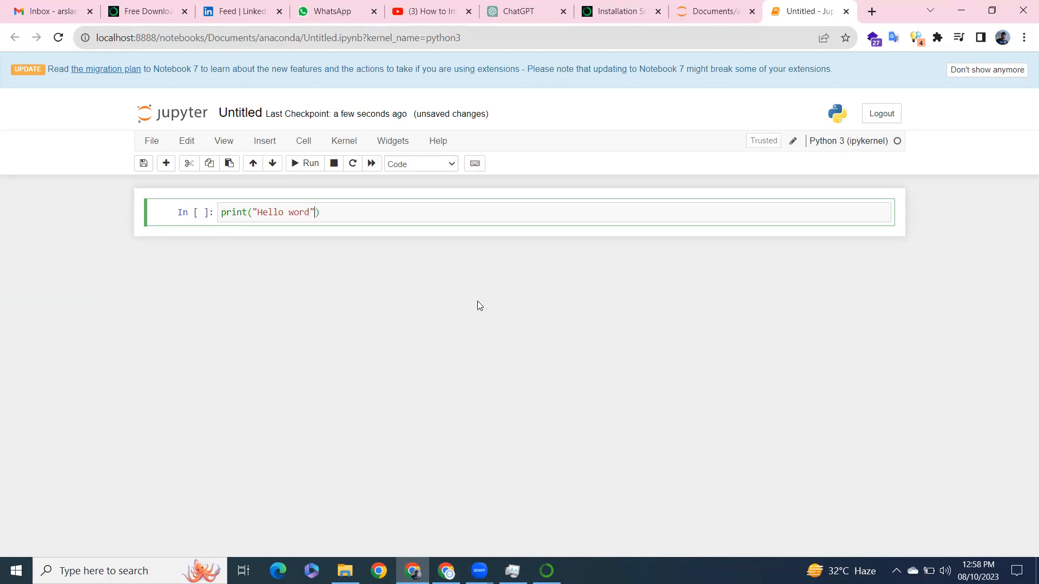
click(304, 163)
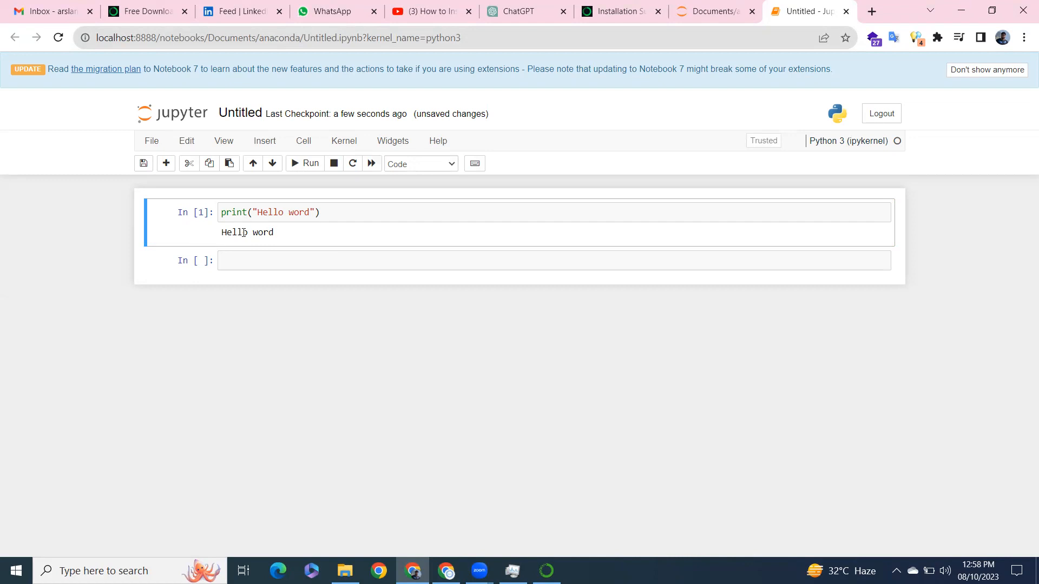
mouse_move(555, 47)
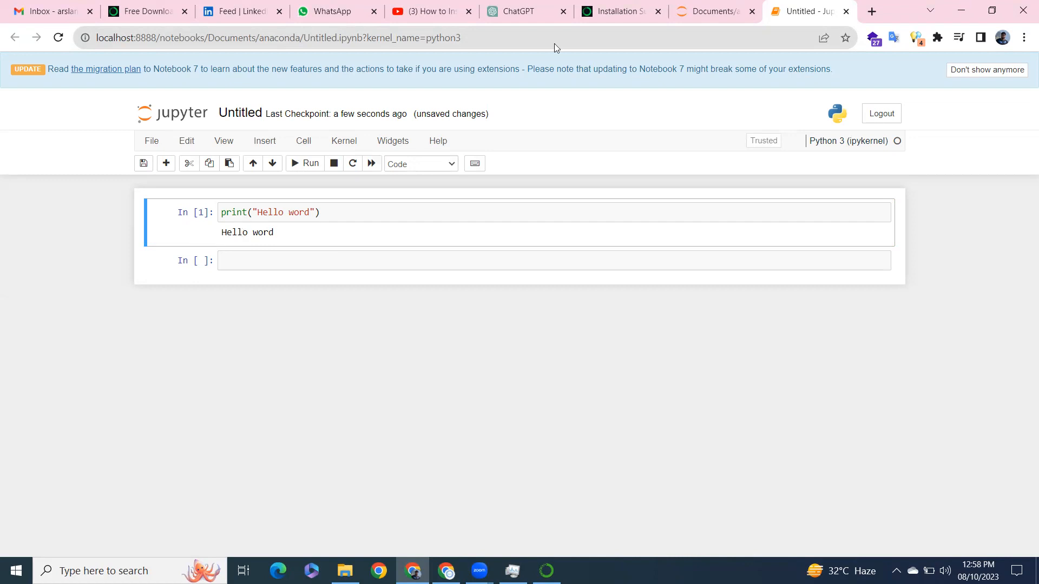